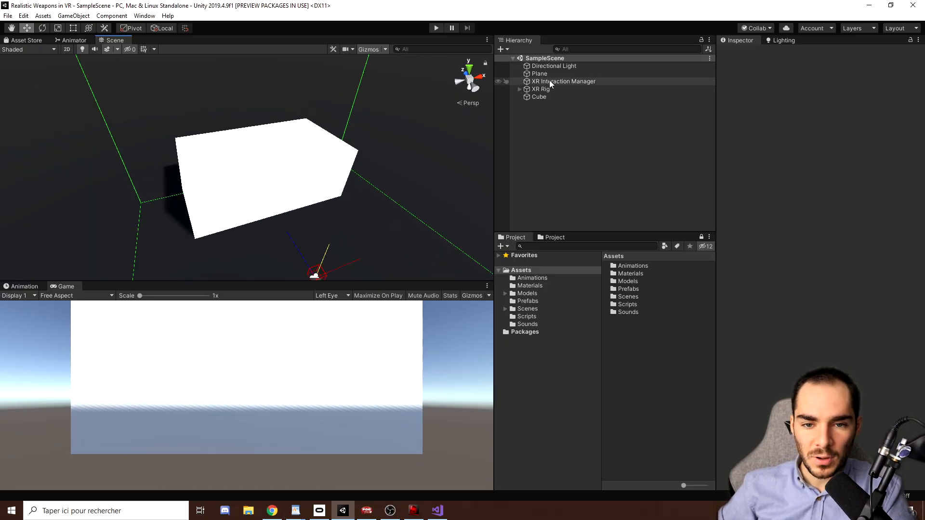
- Select the XR Rig to review its movement, snap-turn and locomotion components in the Inspector
{"action": "left_click", "coordinate": [539, 89]}
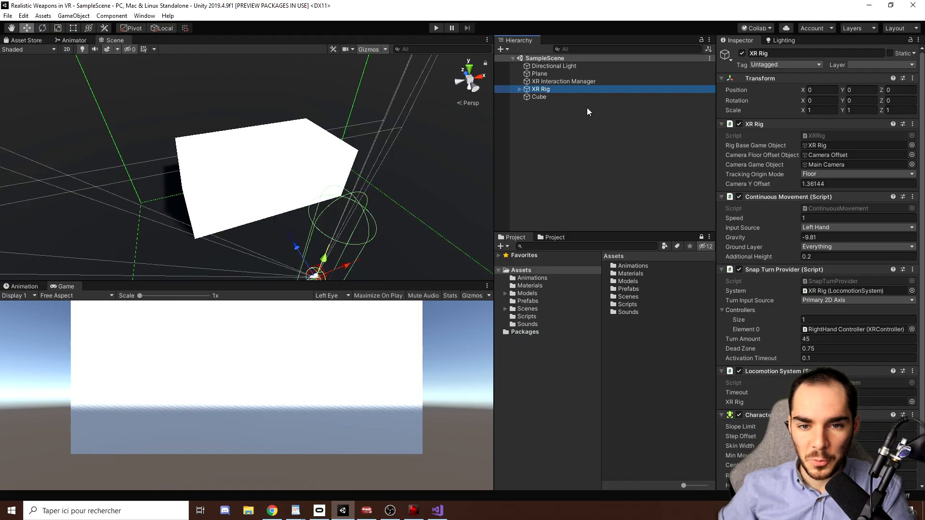
{"action": "left_click", "coordinate": [519, 89]}
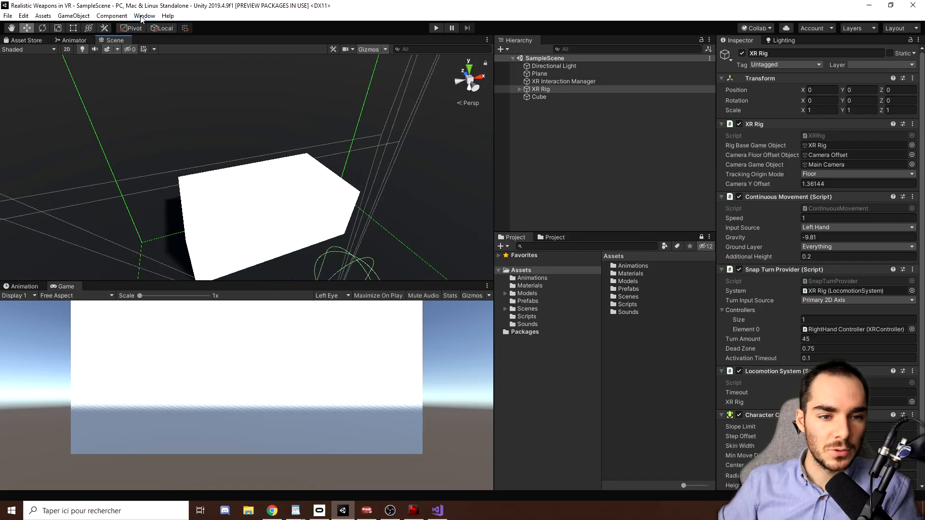
- Find the Modern Guns: Handgun page in the Asset Store by searching for Nokobot's modern weapon
{"action": "left_click", "coordinate": [144, 17]}
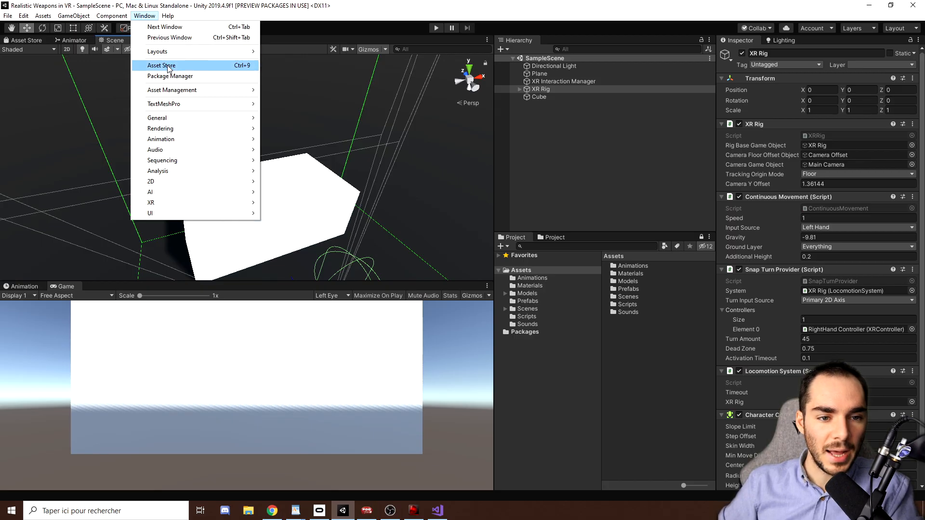
{"action": "left_click", "coordinate": [161, 66]}
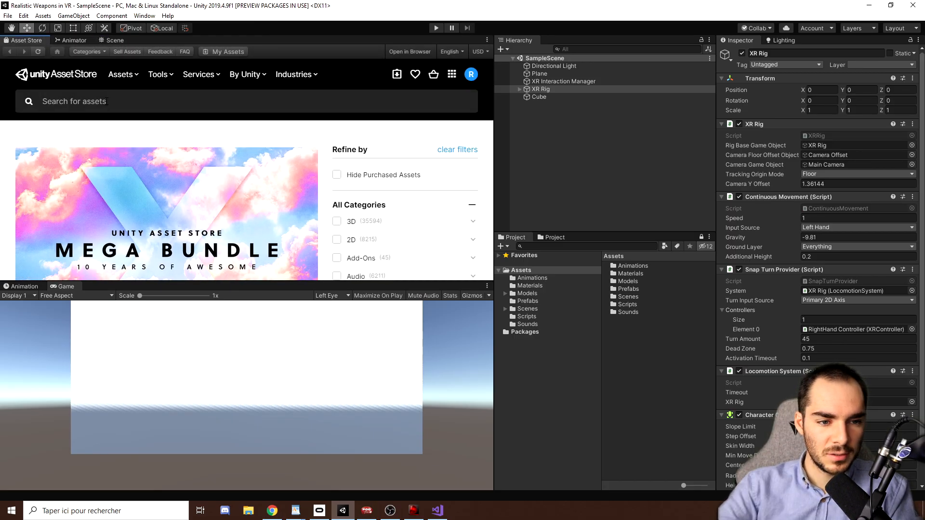
{"action": "type", "text": "modern weapon nokobot"}
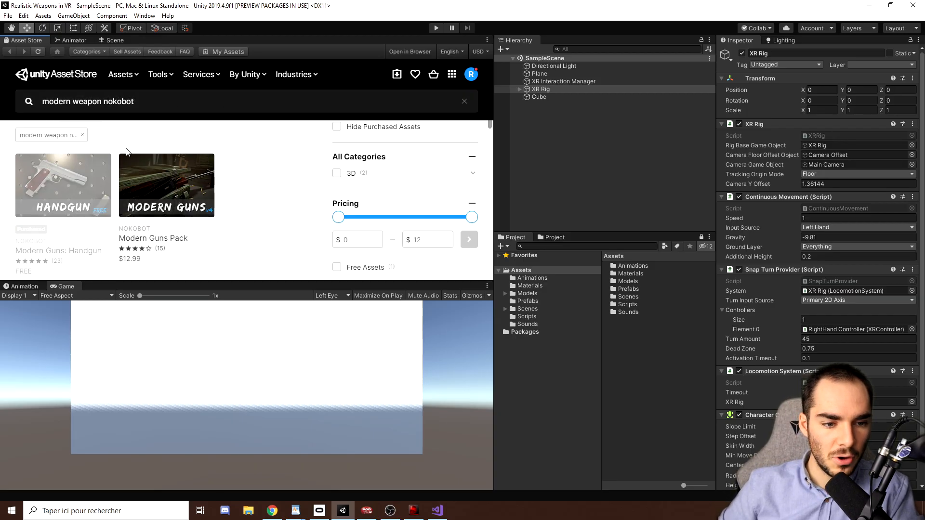
{"action": "mouse_move", "coordinate": [47, 189]}
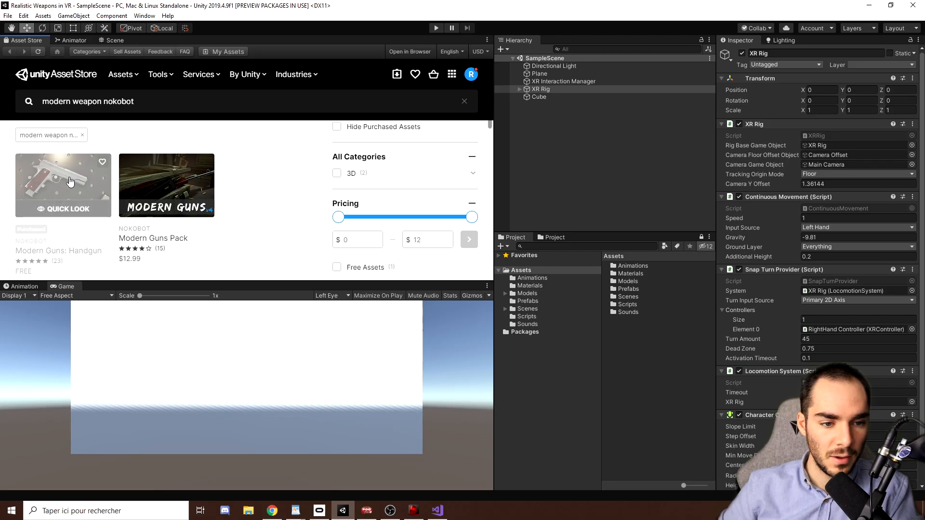
{"action": "left_click", "coordinate": [64, 185]}
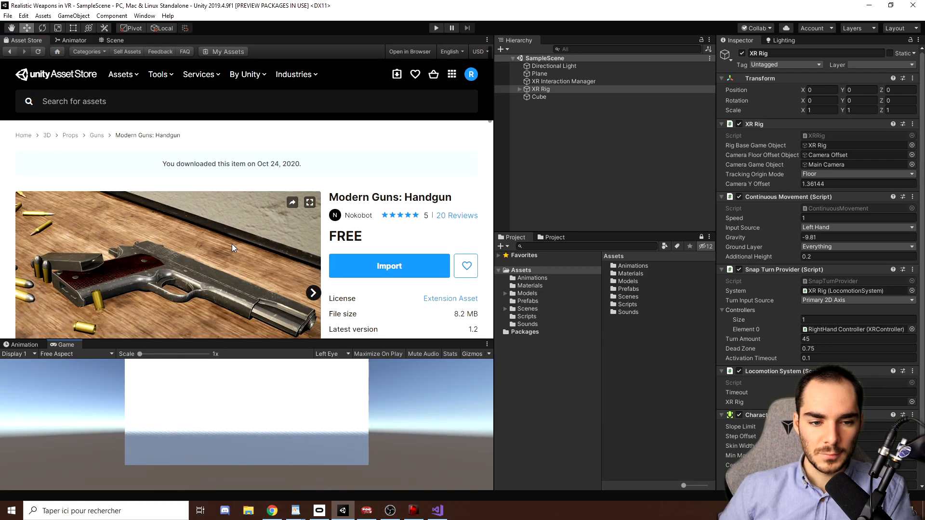
- Import all files of the free Modern Guns: Handgun package, adding a Nokobot folder
{"action": "scroll", "scroll_direction": "down", "scroll_amount": 3}
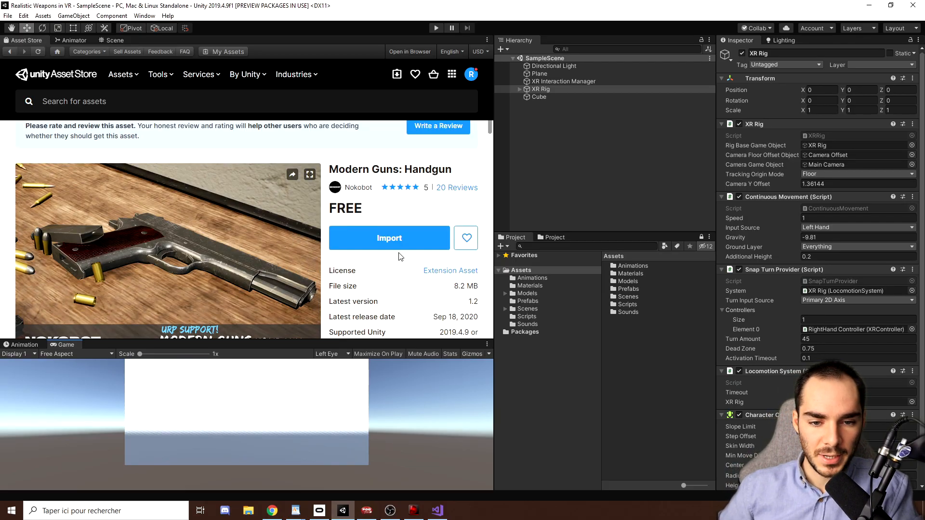
{"action": "left_click", "coordinate": [388, 238]}
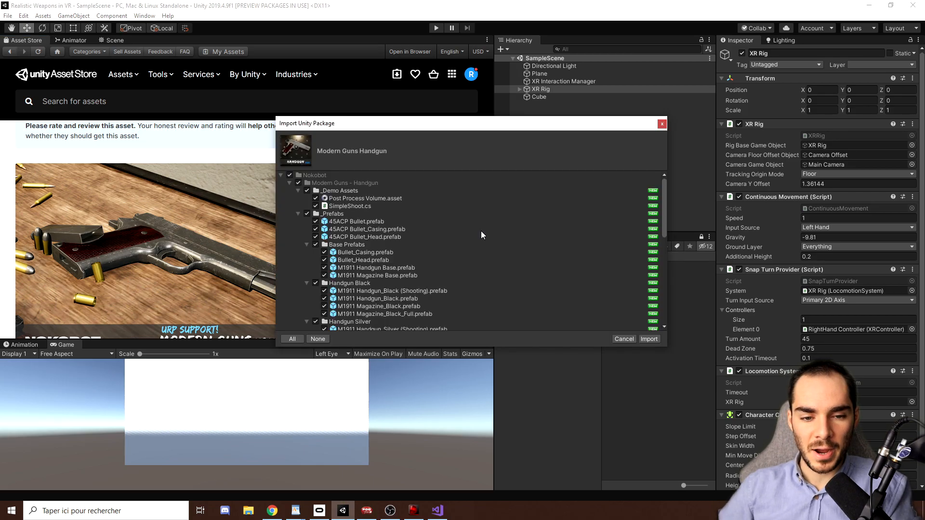
{"action": "left_click", "coordinate": [649, 338]}
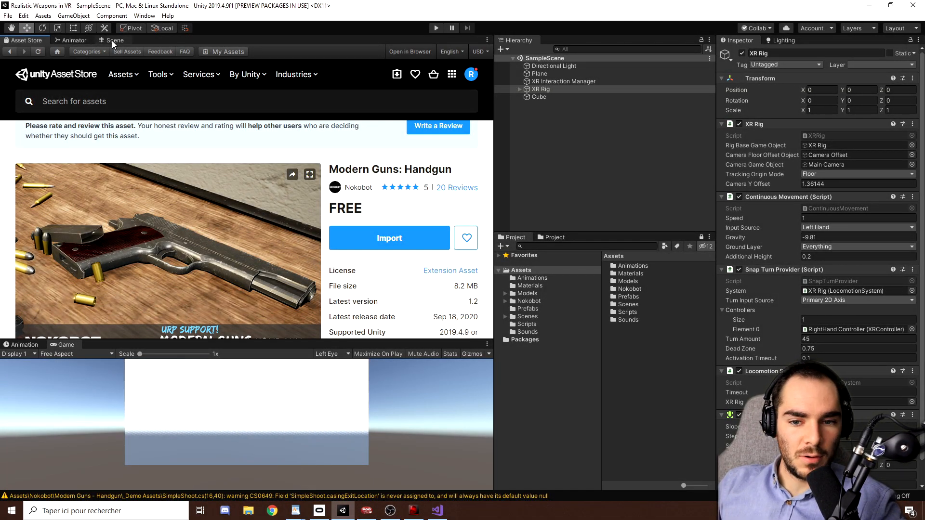
- Browse Nokobot's _Prefabs into Handgun Black and select the M1911 Handgun_Black (Shooting) prefab
{"action": "left_click", "coordinate": [115, 40]}
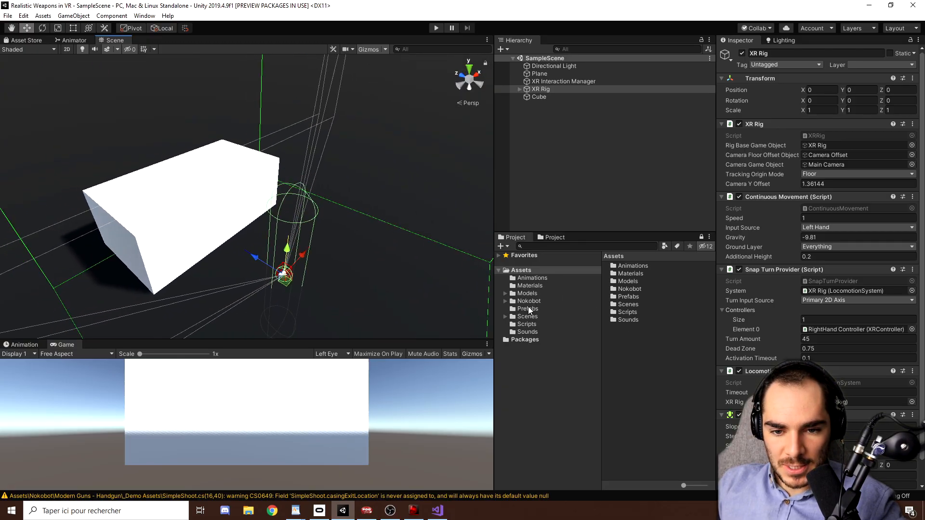
{"action": "left_click", "coordinate": [529, 301]}
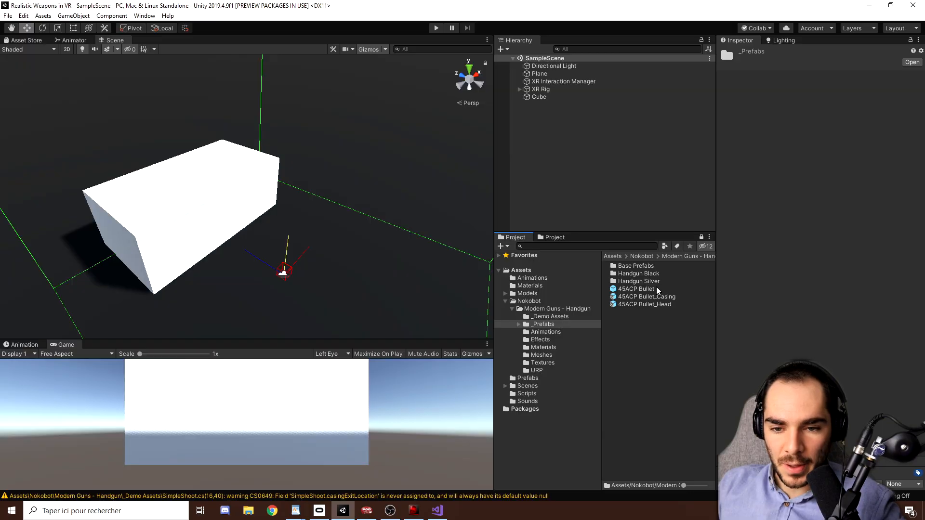
{"action": "left_click", "coordinate": [638, 280]}
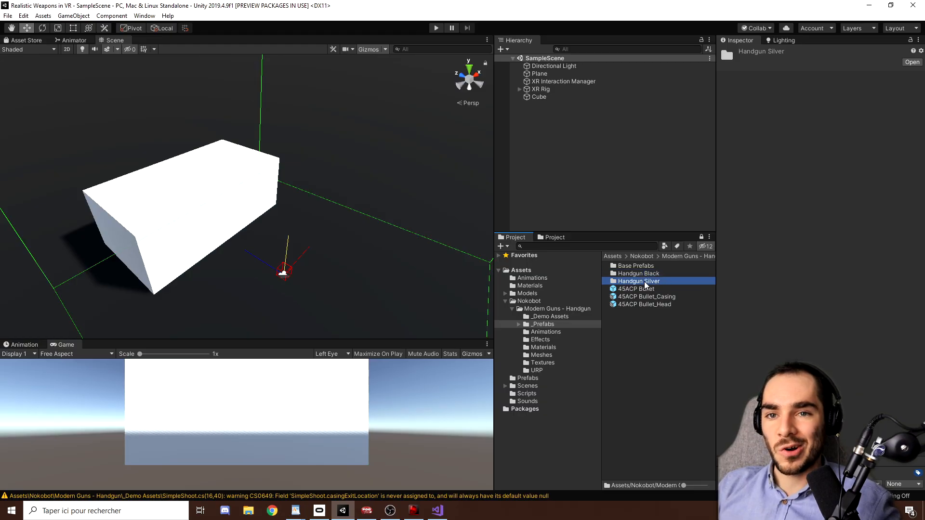
{"action": "left_click", "coordinate": [638, 273]}
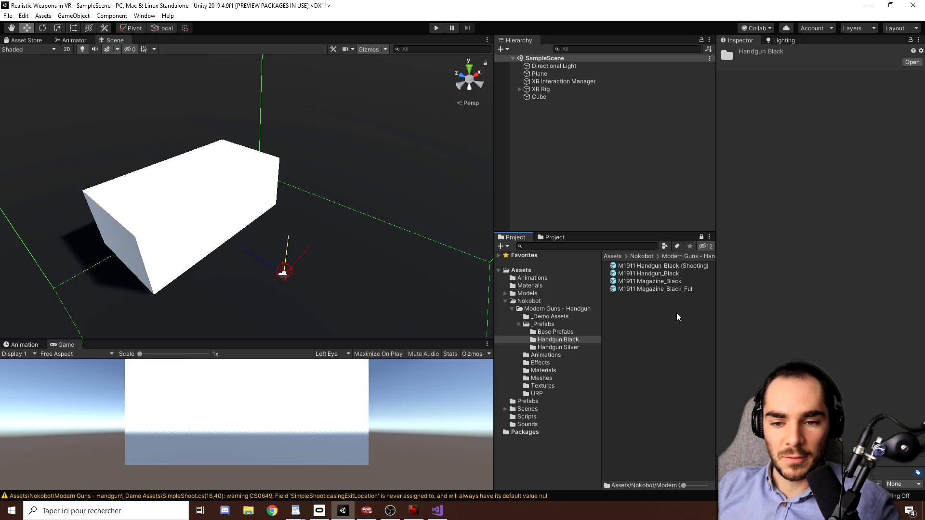
{"action": "left_click", "coordinate": [660, 266]}
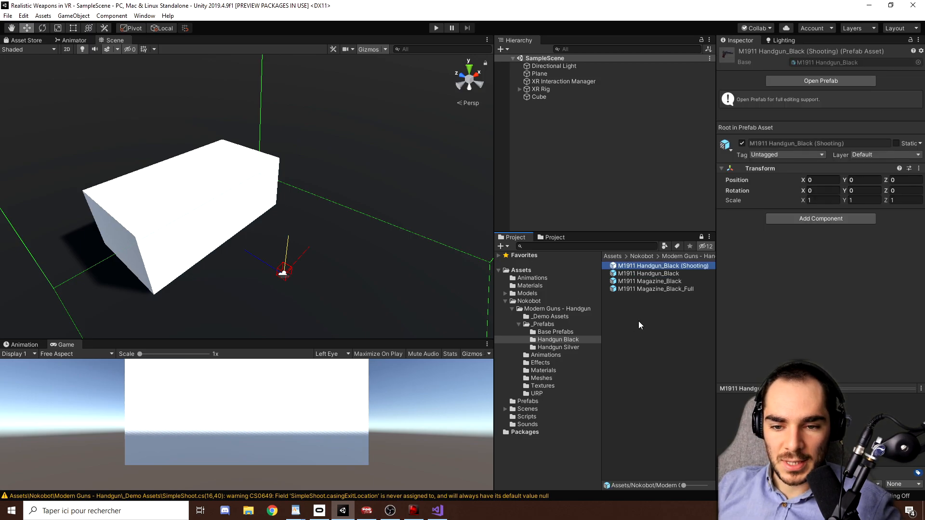
{"action": "mouse_move", "coordinate": [684, 270]}
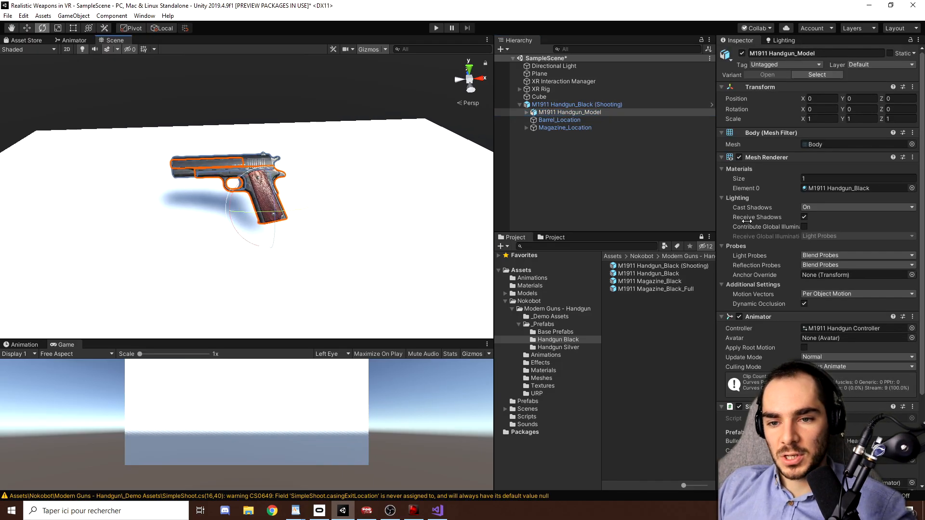
{"action": "scroll", "scroll_direction": "down", "scroll_amount": 3}
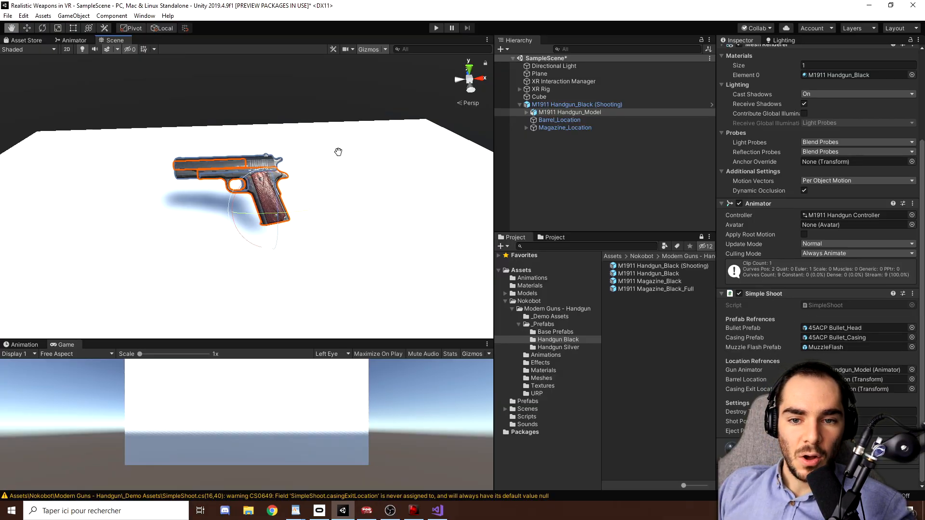
{"action": "left_click", "coordinate": [559, 120]}
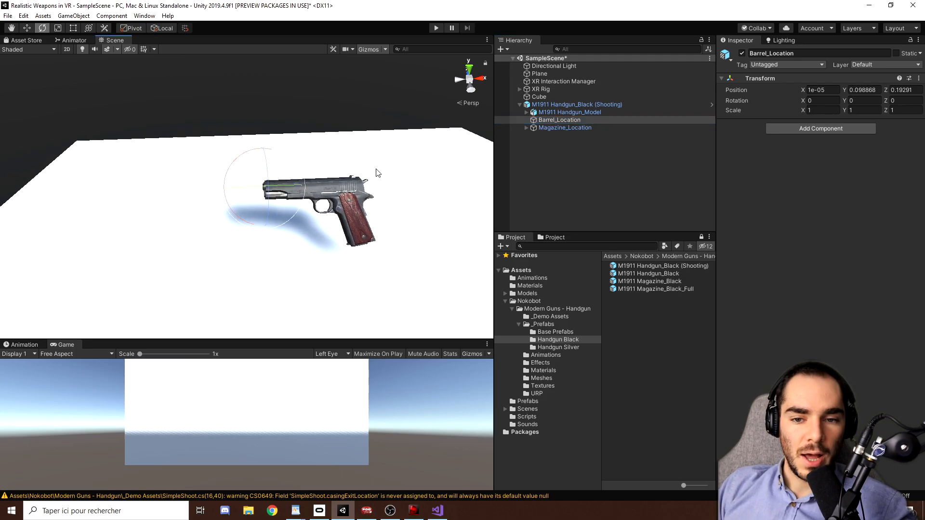
{"action": "left_click", "coordinate": [564, 127]}
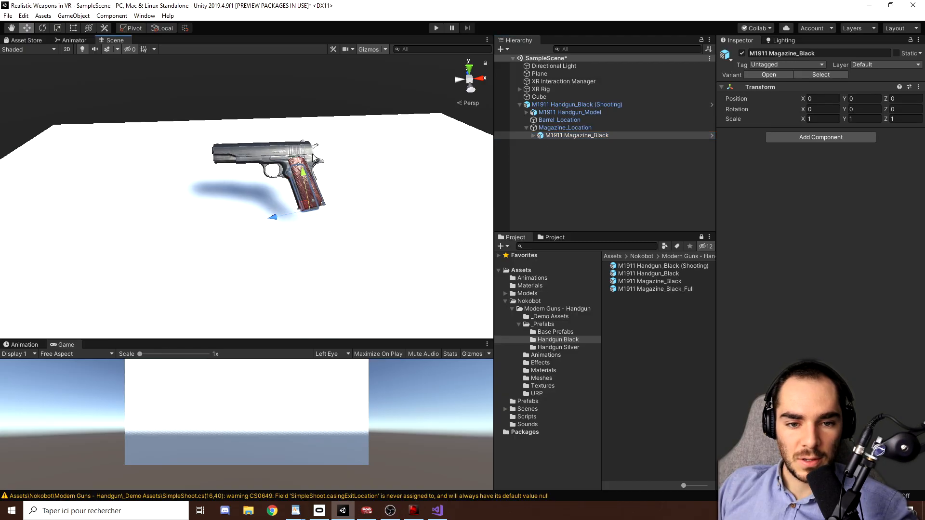
{"action": "left_click_drag", "start_coordinate": [301, 171], "coordinate": [307, 209]}
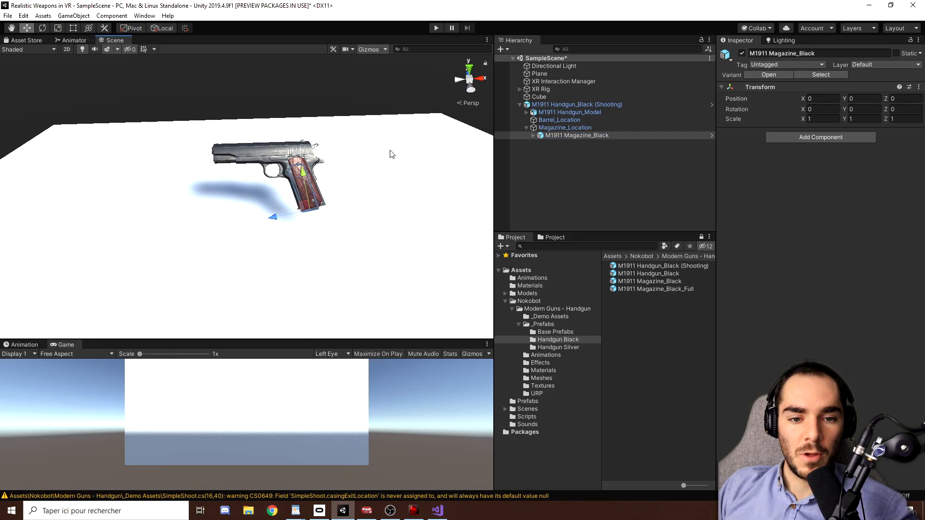
{"action": "left_click", "coordinate": [559, 120]}
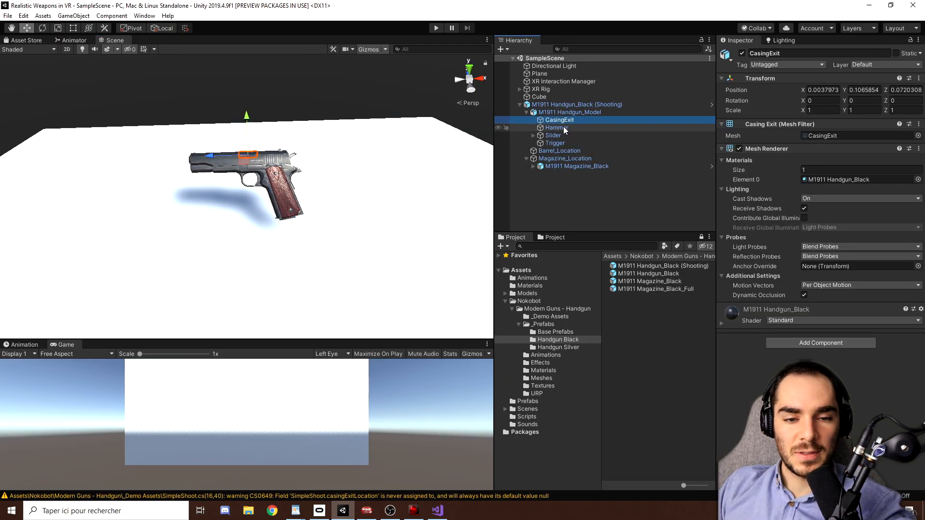
{"action": "left_click", "coordinate": [554, 135]}
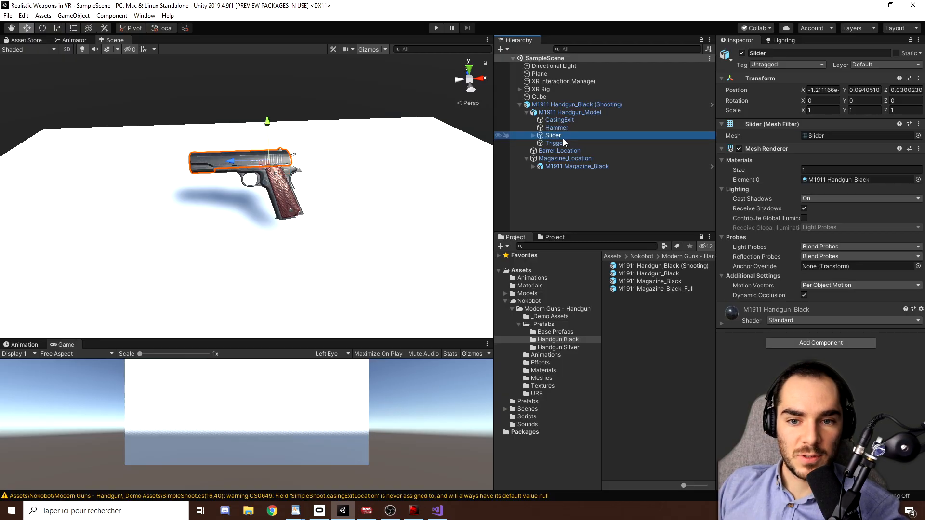
{"action": "left_click", "coordinate": [568, 112]}
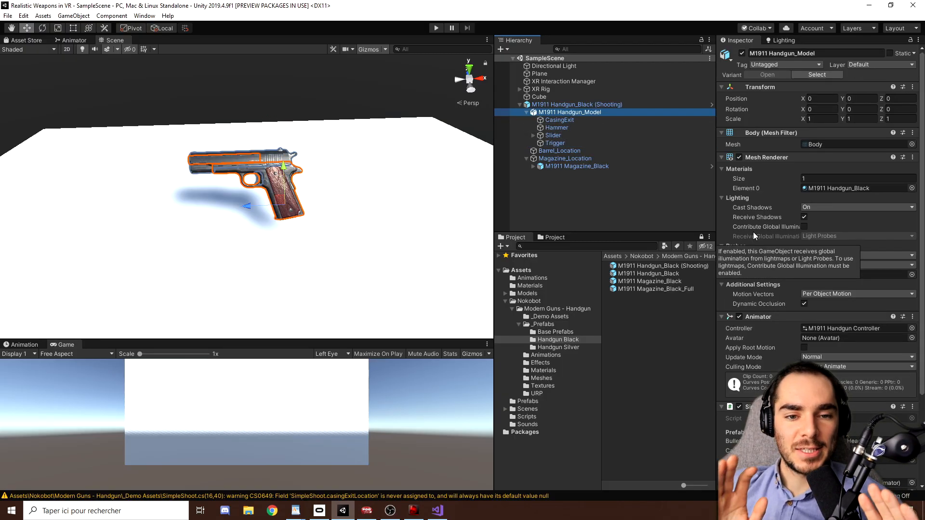
{"action": "scroll", "scroll_direction": "down", "scroll_amount": 3}
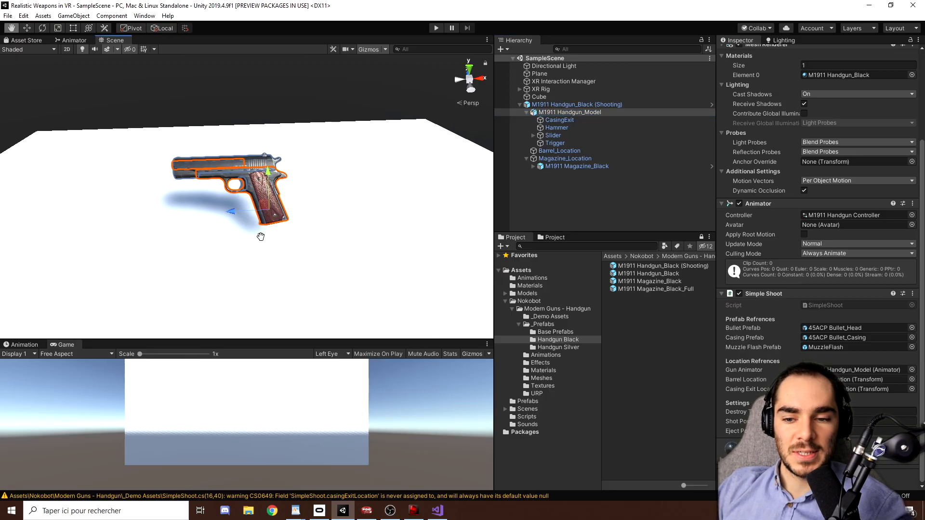
{"action": "left_click", "coordinate": [543, 316]}
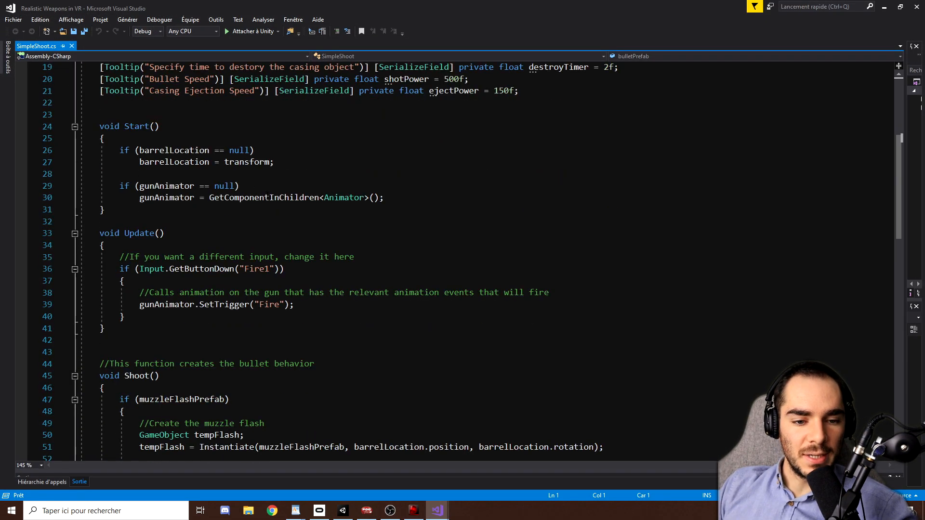
{"action": "scroll", "scroll_direction": "down", "scroll_amount": 3}
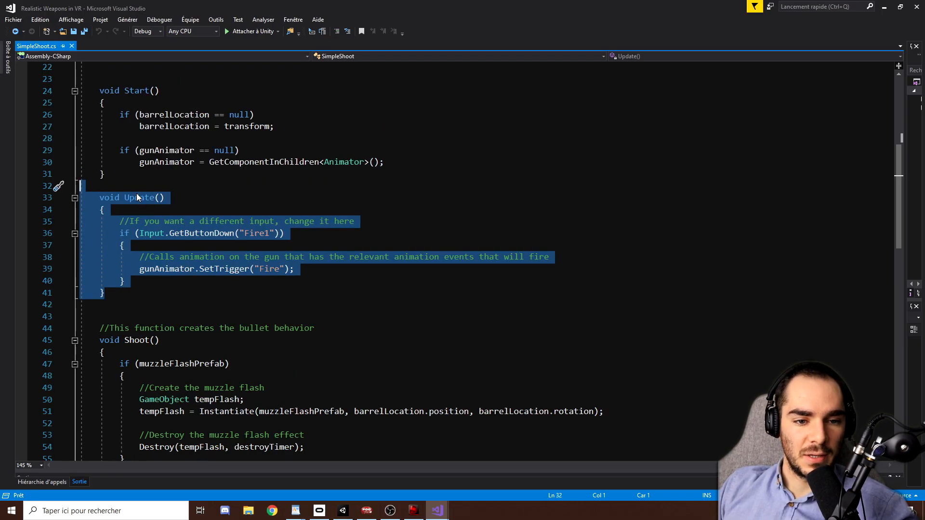
{"action": "double_click", "coordinate": [139, 197]}
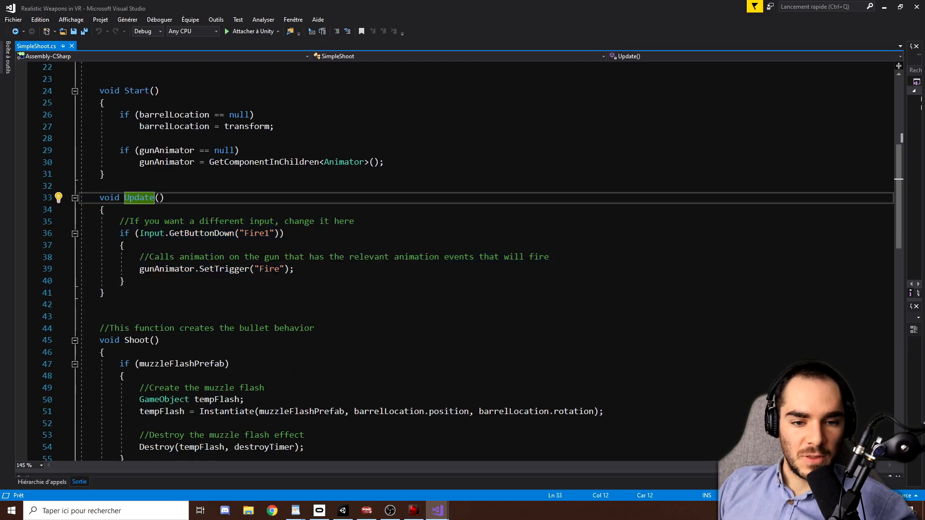
{"action": "scroll", "scroll_direction": "down", "scroll_amount": 3}
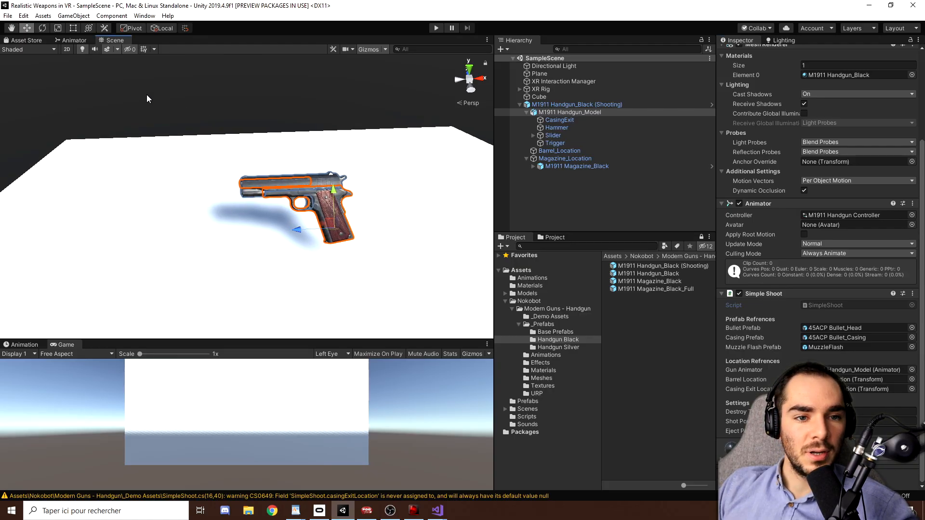
{"action": "left_click", "coordinate": [23, 345]}
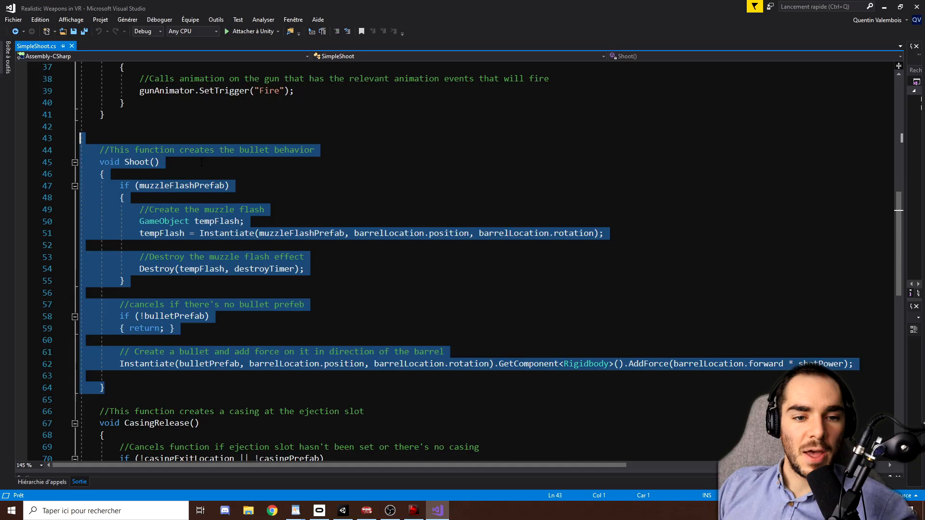
{"action": "scroll", "scroll_direction": "down", "scroll_amount": 3}
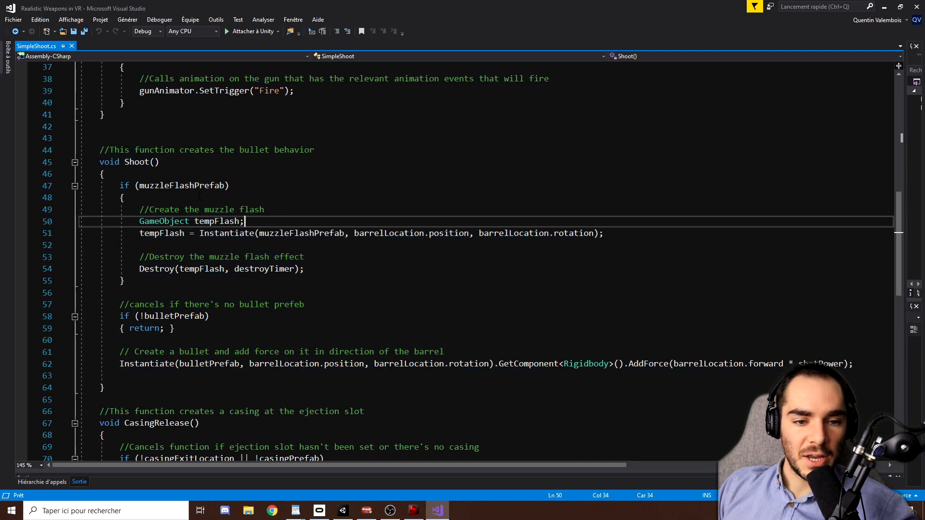
{"action": "scroll", "scroll_direction": "down", "scroll_amount": 3}
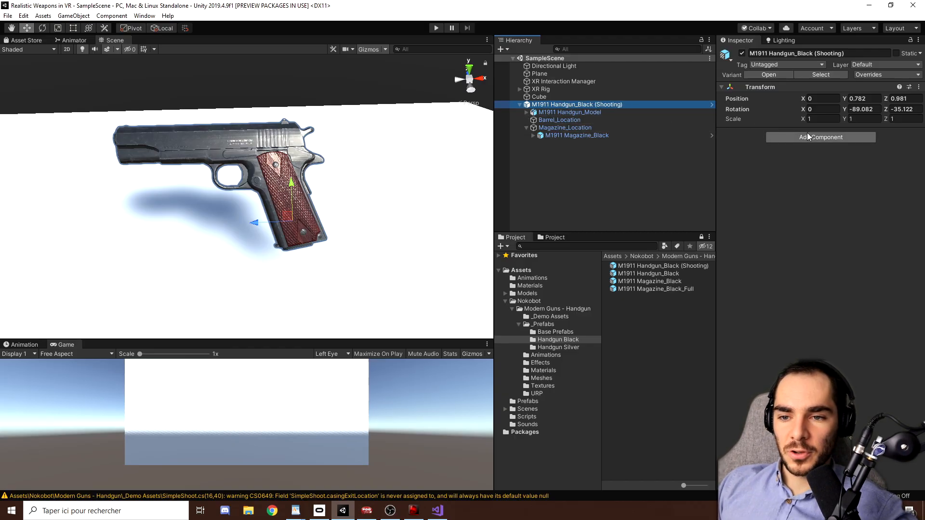
- Add Rigidbody and XR Grab Interactable to the handgun and create an empty Colliders child
{"action": "left_click", "coordinate": [820, 136]}
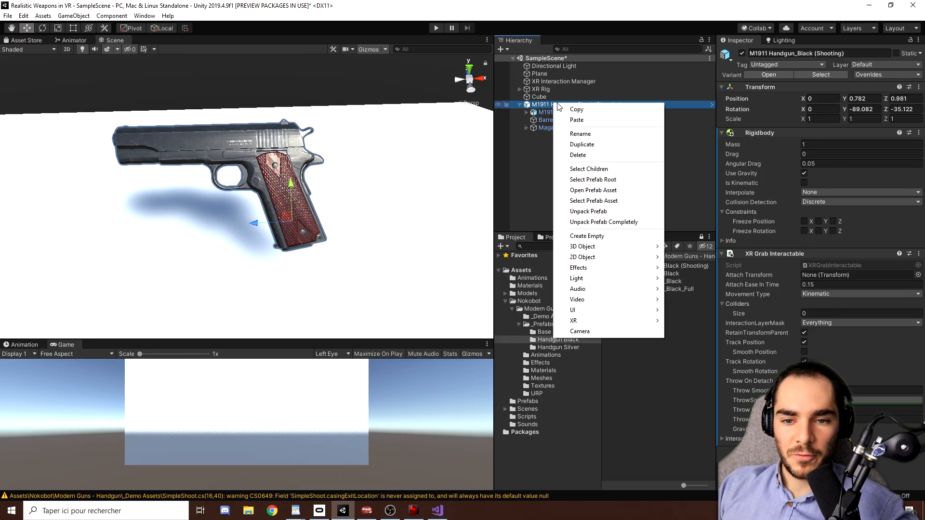
{"action": "left_click", "coordinate": [587, 236]}
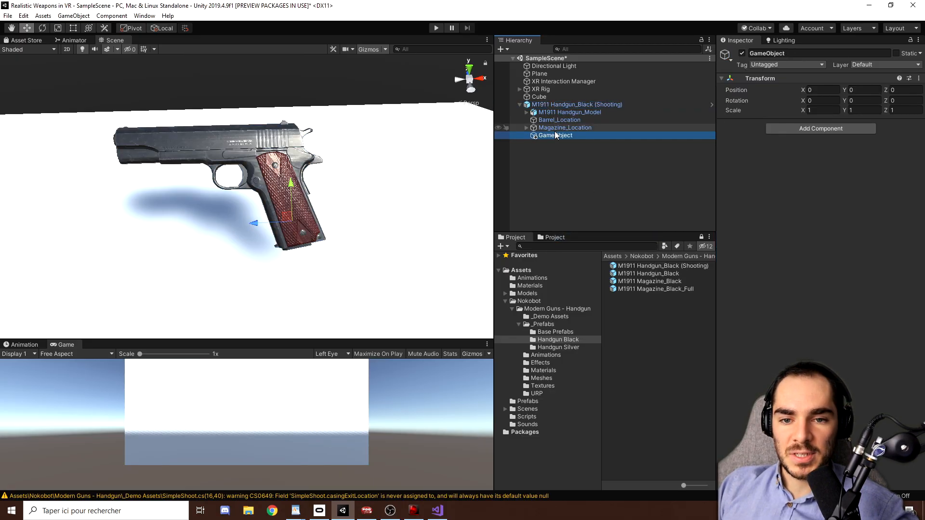
{"action": "type", "text": "Col"}
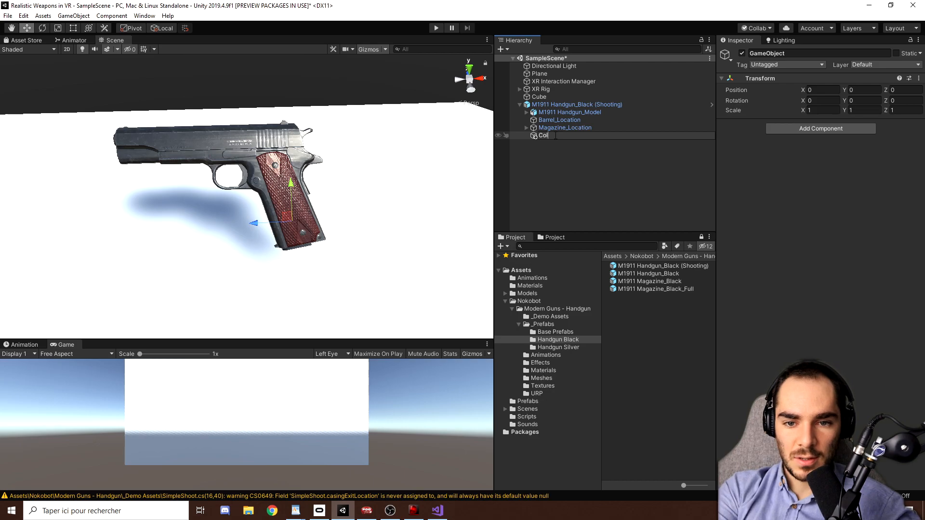
- Add two cubes under Colliders as box colliders fitted to the handgun's shape
{"action": "right_click", "coordinate": [546, 135]}
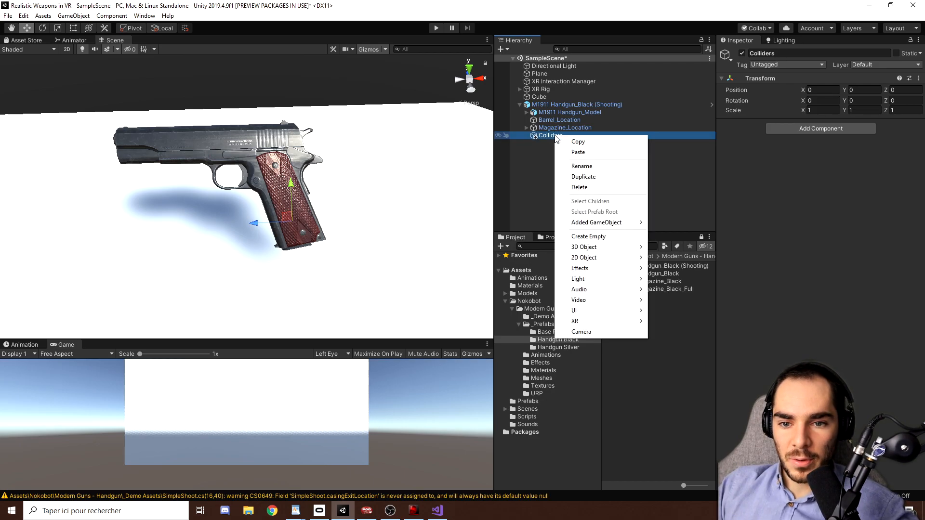
{"action": "mouse_move", "coordinate": [584, 247]}
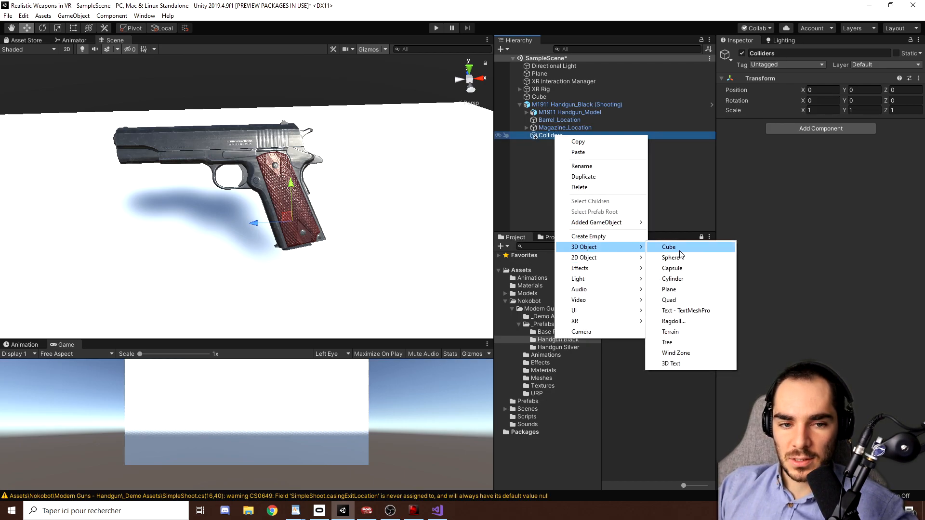
{"action": "left_click", "coordinate": [669, 246]}
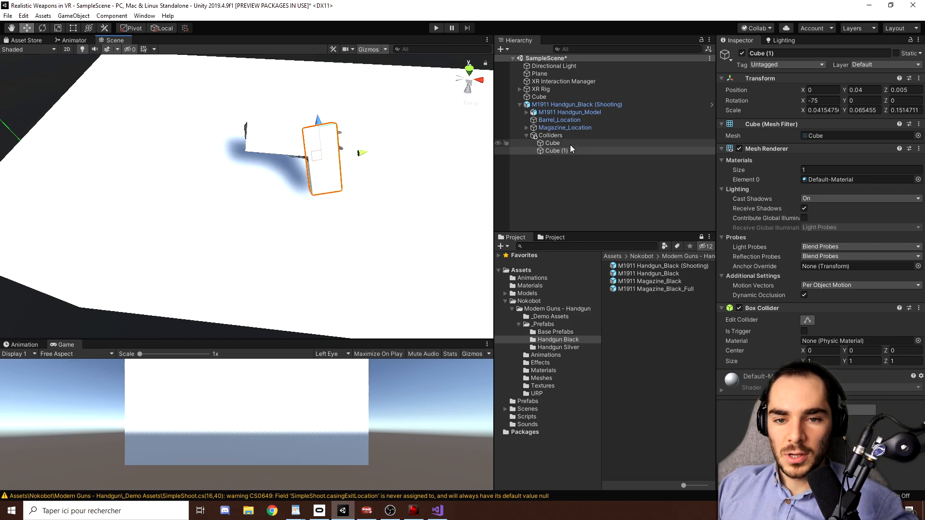
{"action": "left_click", "coordinate": [552, 143]}
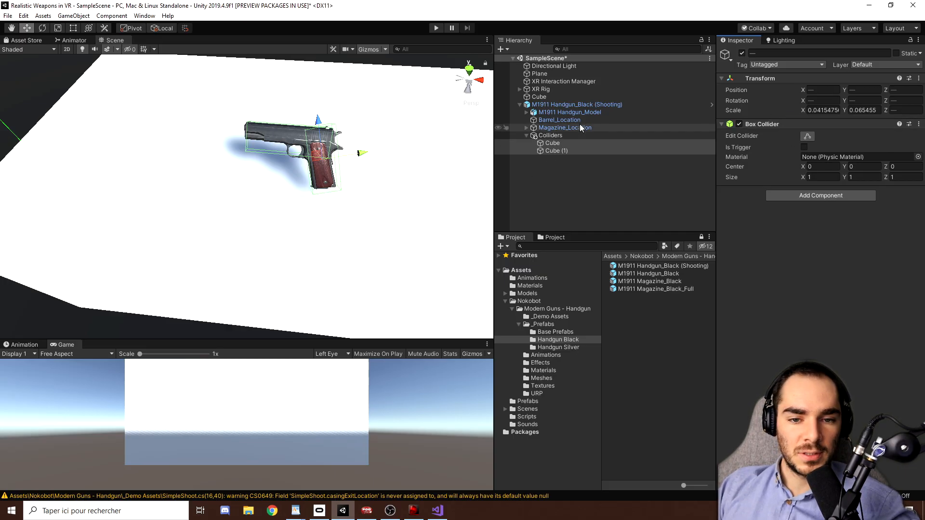
- Play the scene and grab the handgun with the VR controller
{"action": "left_click", "coordinate": [576, 104]}
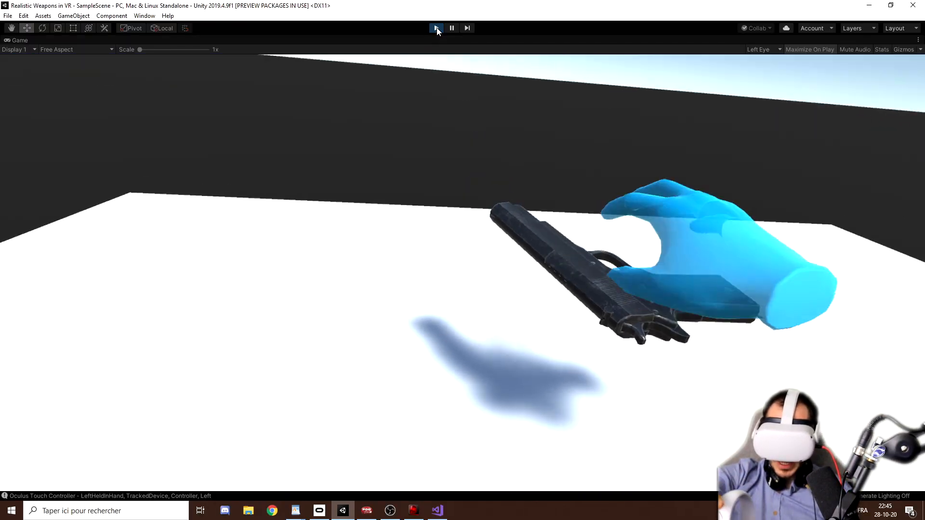
- Stop the play test and reselect the M1911 handgun, which lists both cubes as grab colliders
{"action": "left_click", "coordinate": [435, 28]}
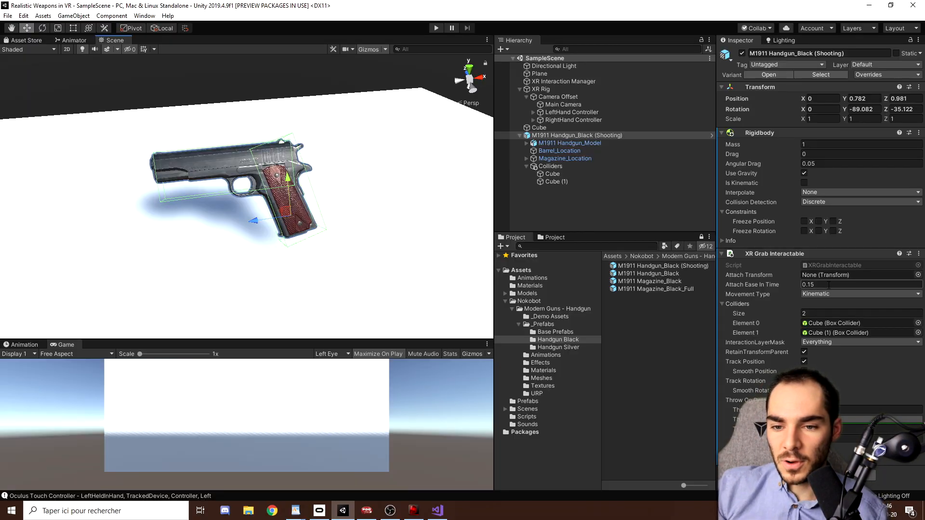
{"action": "left_click", "coordinate": [577, 135]}
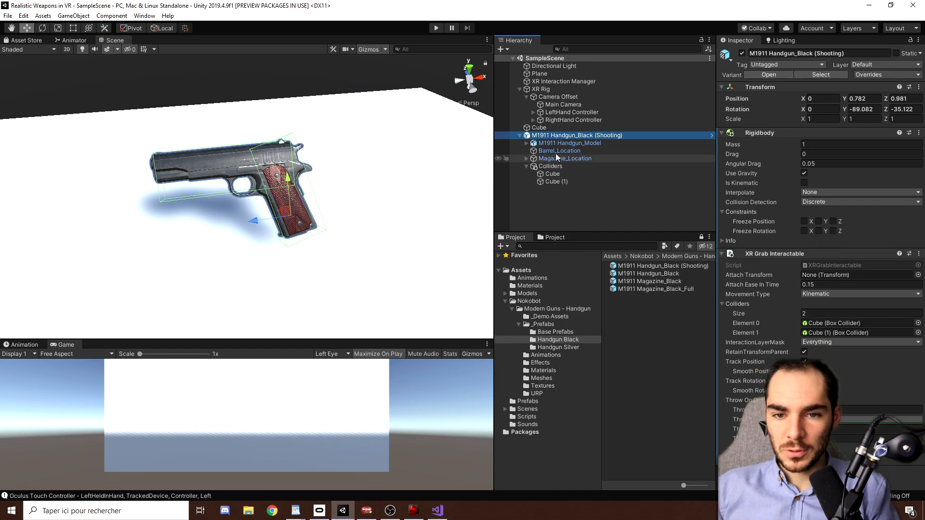
{"action": "left_click", "coordinate": [569, 143]}
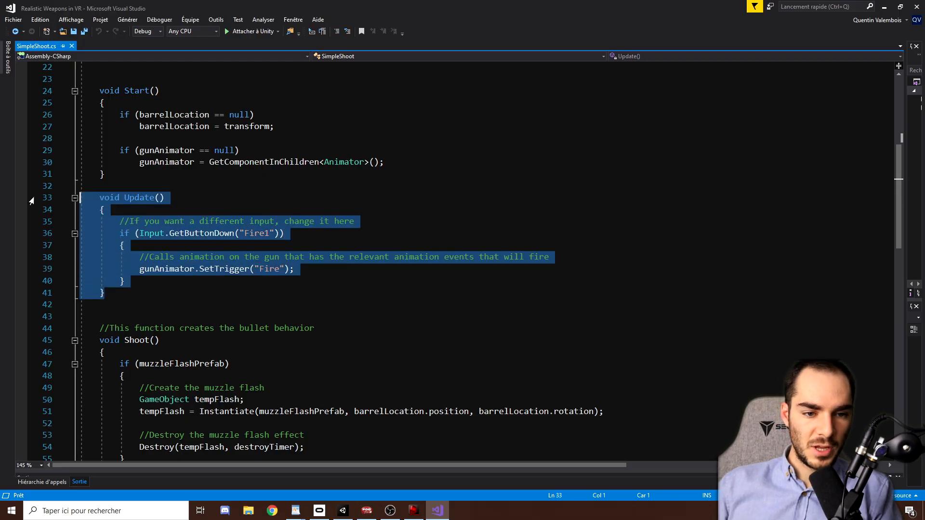
- Replace Update() with public void PullTheTrigger() calling gunAnimator.SetTrigger("Fire")
{"action": "type", "text": "public void"}
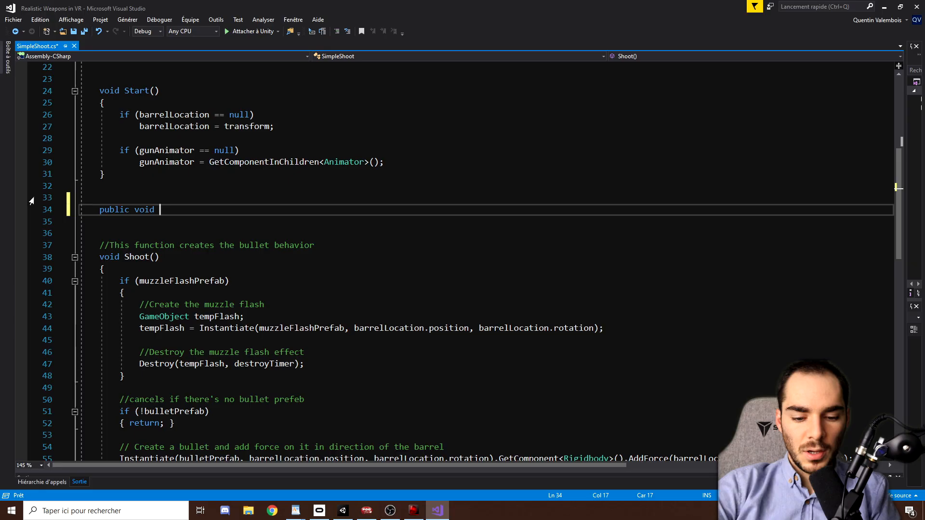
{"action": "type", "text": "PullTheTrigger("}
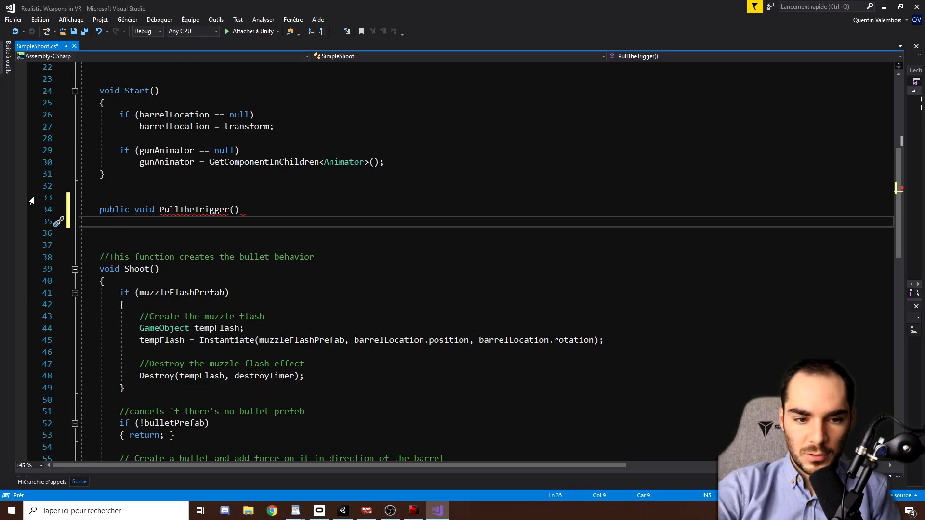
{"action": "type", "text": "gunAnimator.SetTrigger(\"Fire\");"}
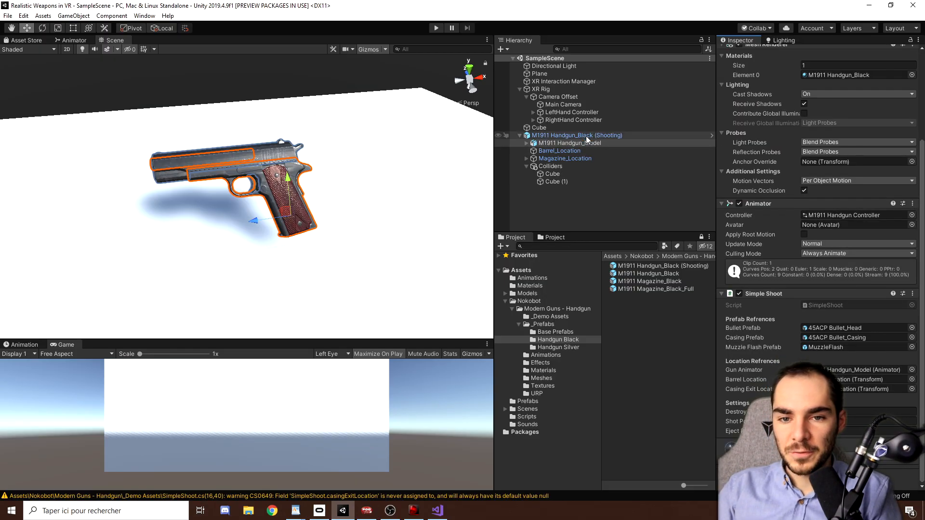
- Assign SimpleShoot.PullTheTrigger to the handgun's On Activate event, then collapse the XR Rig
{"action": "left_click", "coordinate": [576, 135]}
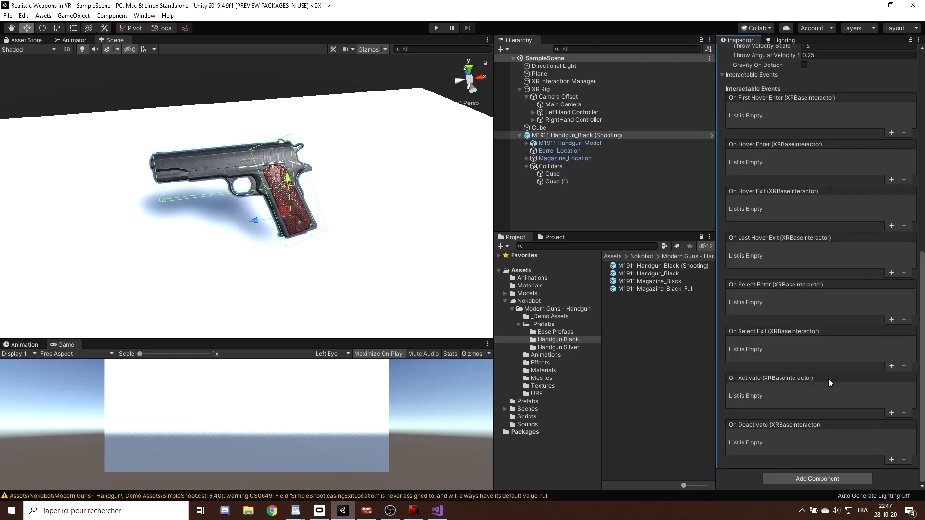
{"action": "mouse_move", "coordinate": [817, 411]}
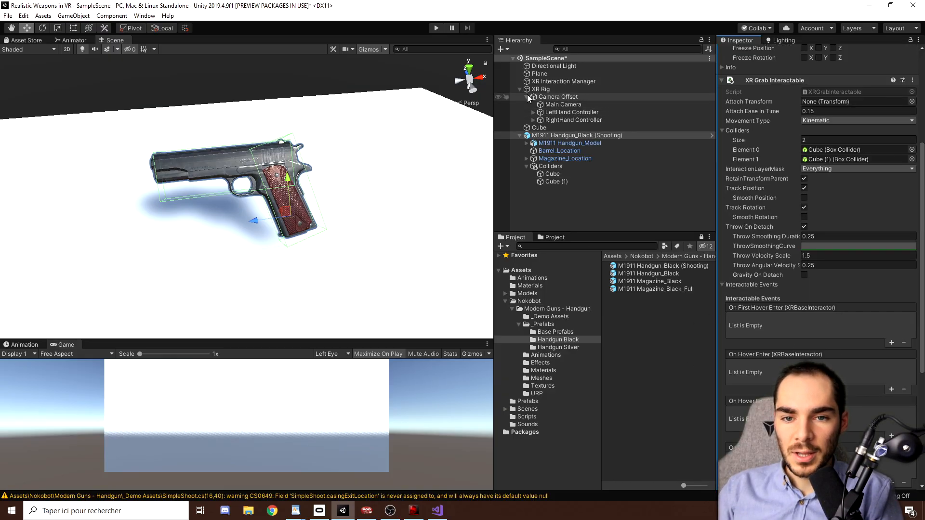
{"action": "left_click", "coordinate": [572, 120]}
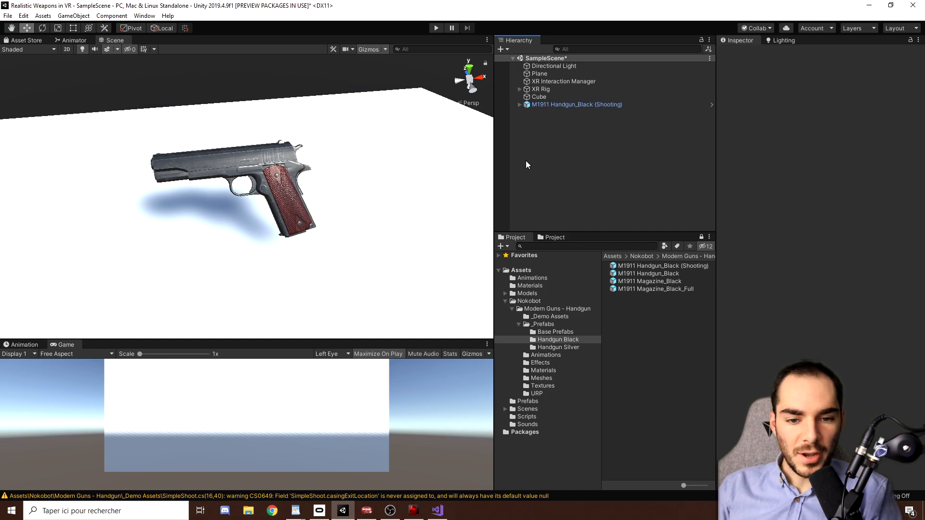
{"action": "left_click", "coordinate": [436, 27]}
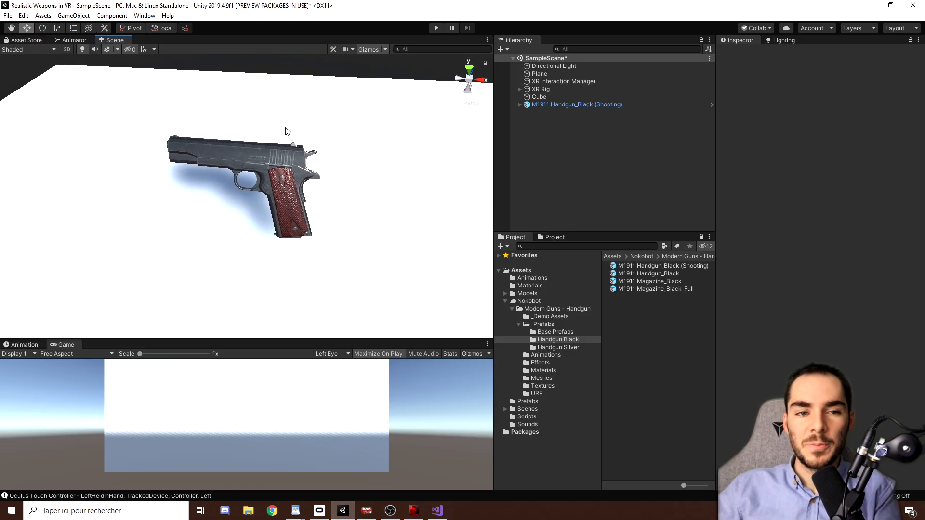
{"action": "mouse_move", "coordinate": [230, 146]}
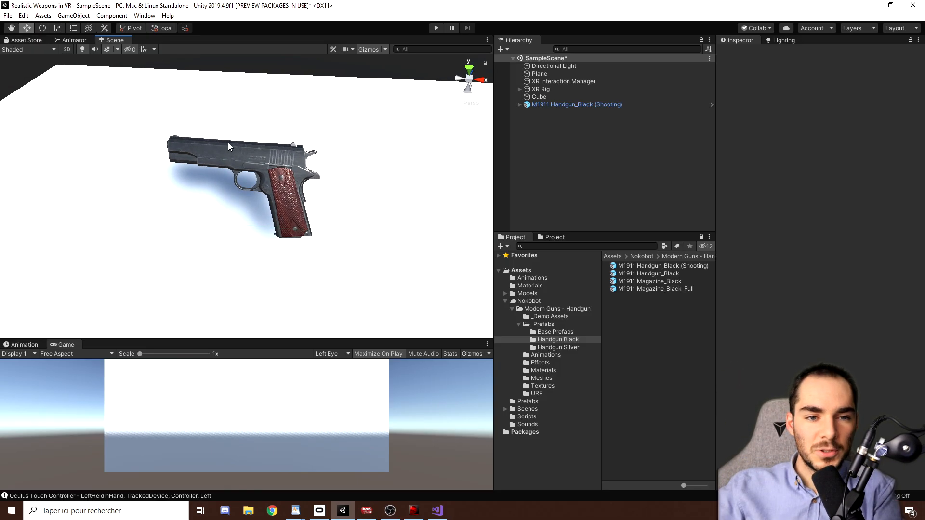
- Set the handgun animator's Fire state speed to 1.5
{"action": "left_click", "coordinate": [576, 104]}
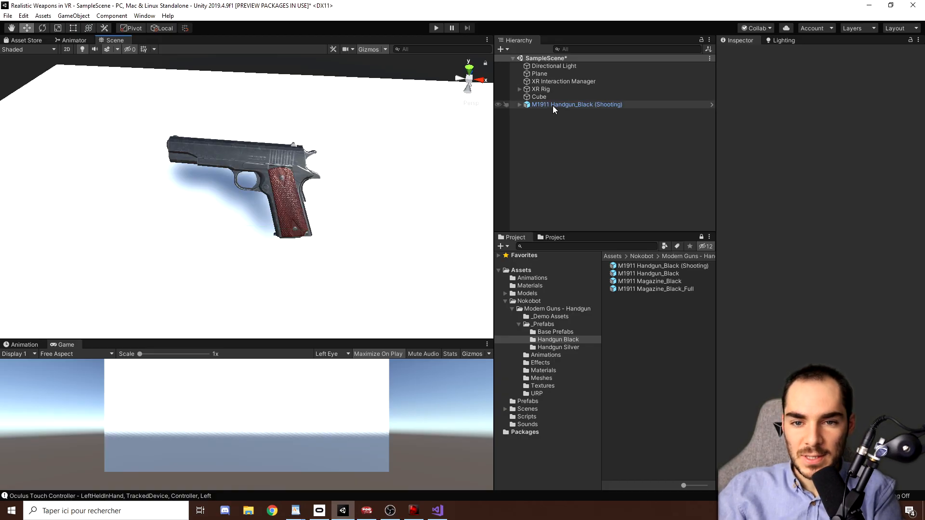
{"action": "left_click", "coordinate": [570, 112]}
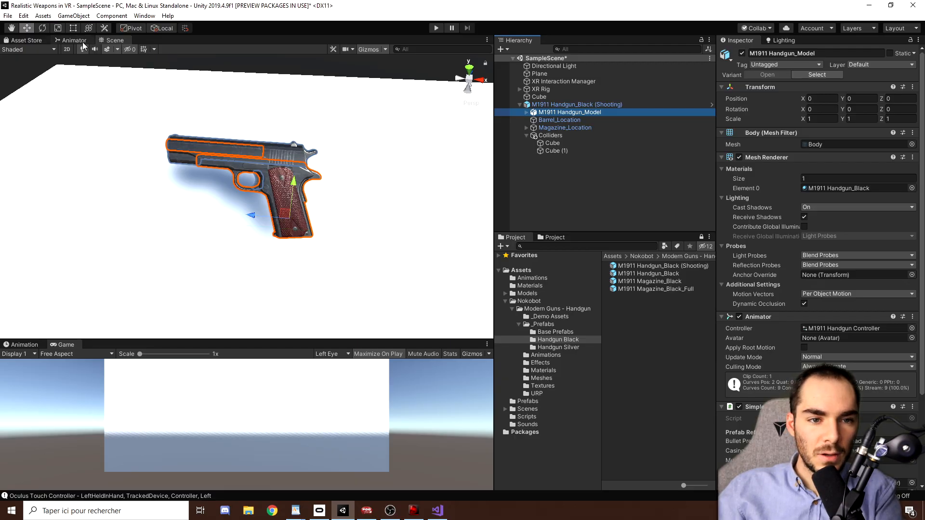
{"action": "left_click", "coordinate": [144, 15]}
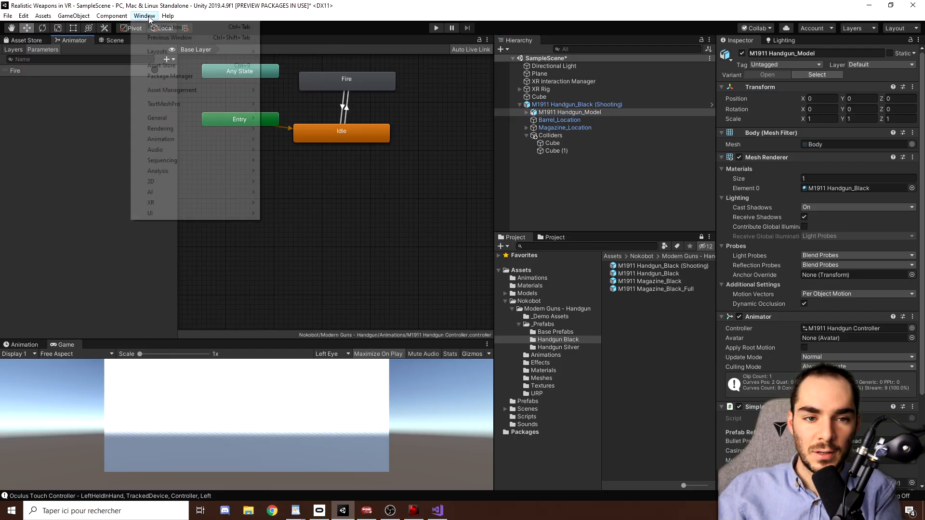
{"action": "mouse_move", "coordinate": [161, 128]}
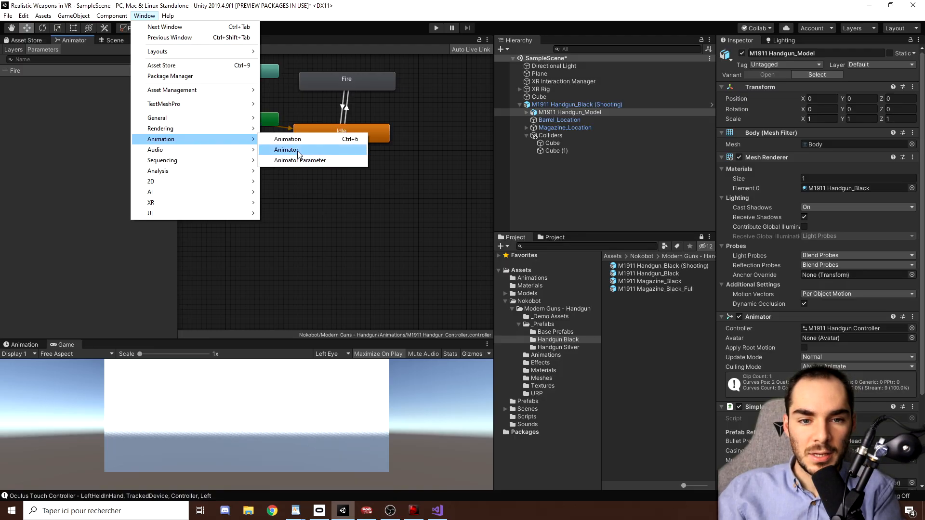
{"action": "left_click", "coordinate": [287, 149]}
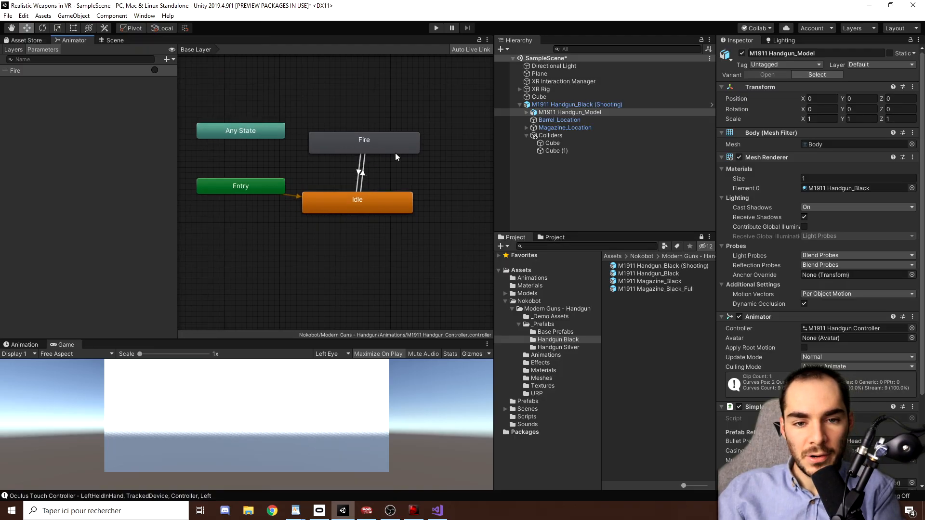
{"action": "left_click", "coordinate": [364, 141]}
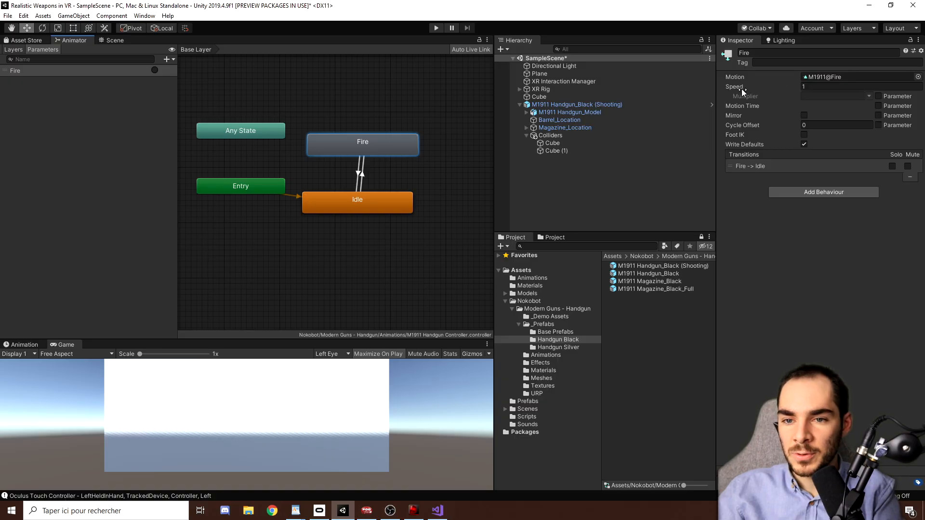
{"action": "left_click", "coordinate": [837, 87]}
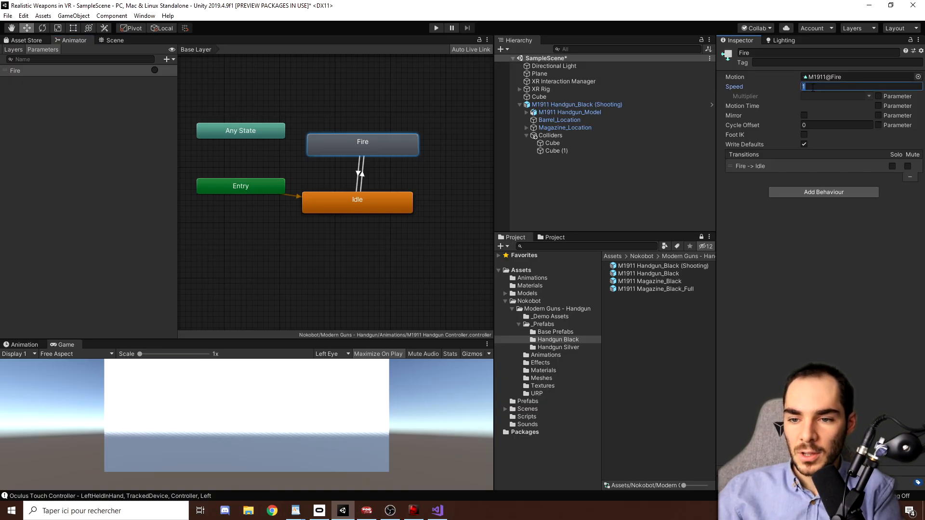
{"action": "type", "text": "1.5"}
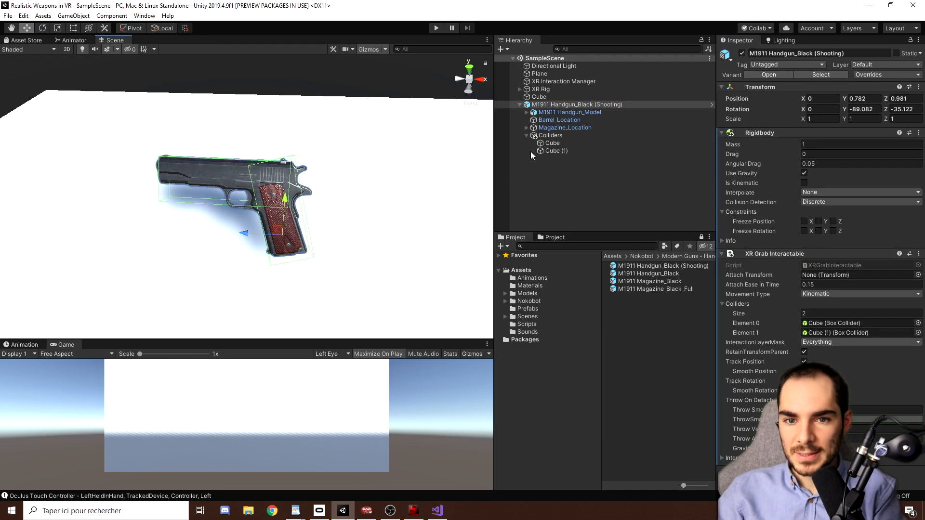
- Back in the scene, collapse Colliders and expand M1911 Handgun_Model to list its parts
{"action": "left_click", "coordinate": [526, 135]}
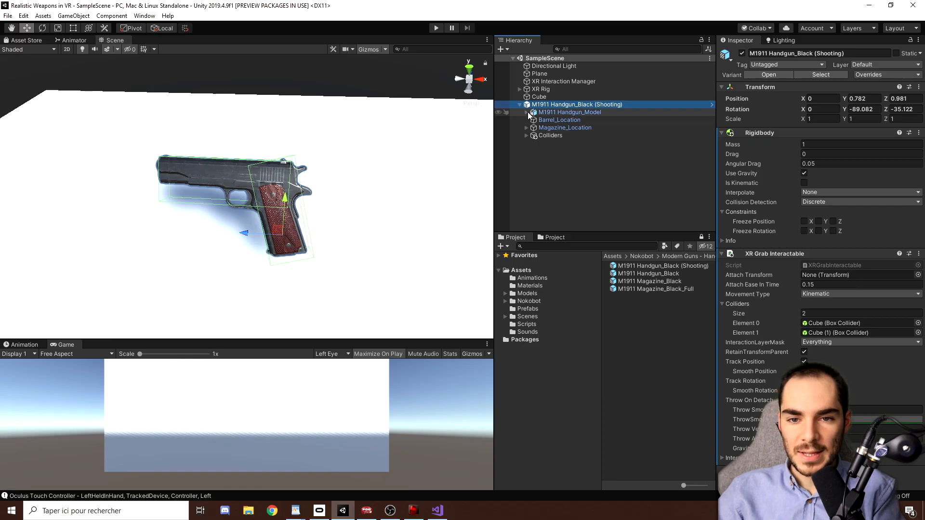
{"action": "left_click", "coordinate": [533, 111]}
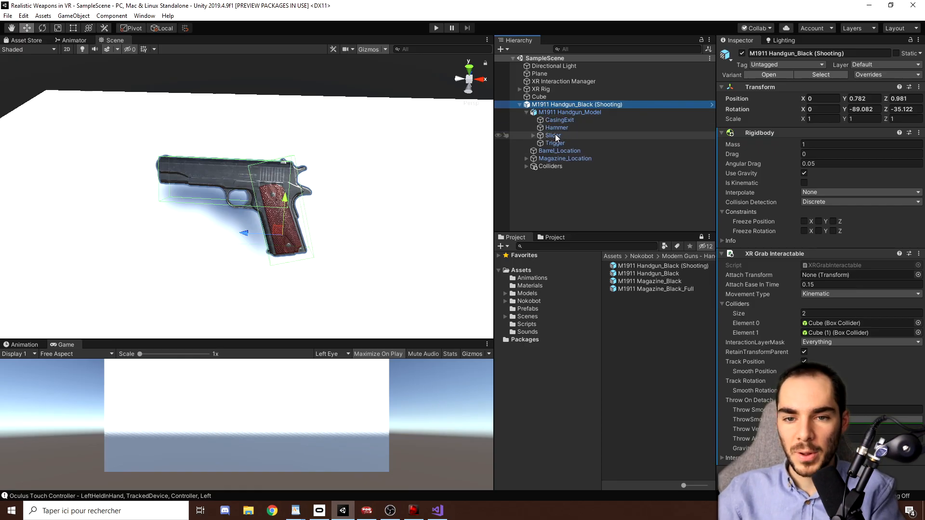
- Add public AudioSource source and AudioClip fireSound fields to SimpleShoot
{"action": "left_click", "coordinate": [437, 511]}
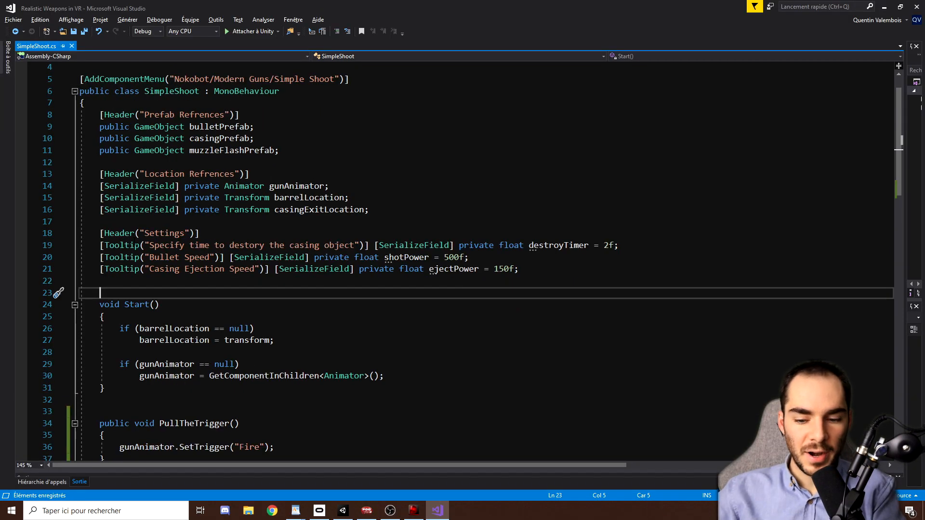
{"action": "type", "text": "public Audios"}
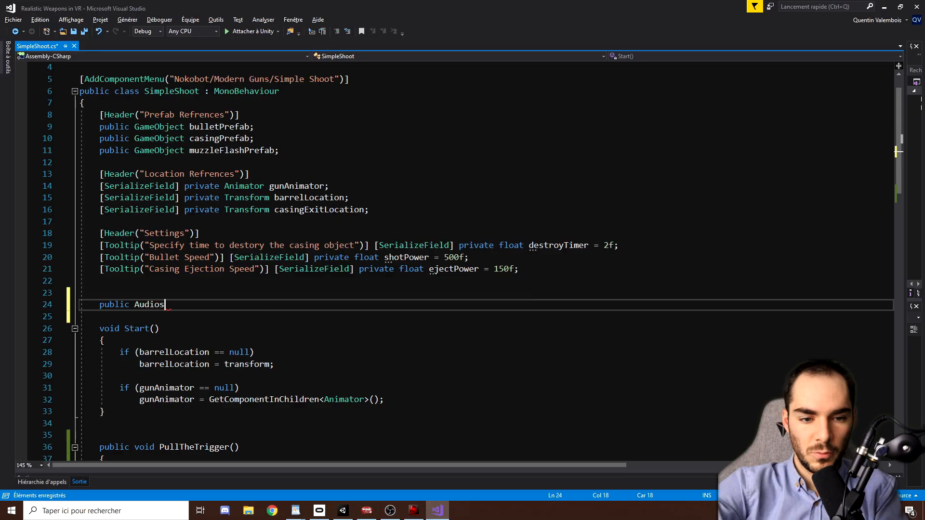
{"action": "type", "text": "Source source;"}
{"action": "left_click", "coordinate": [483, 316]}
{"action": "type", "text": "public"}
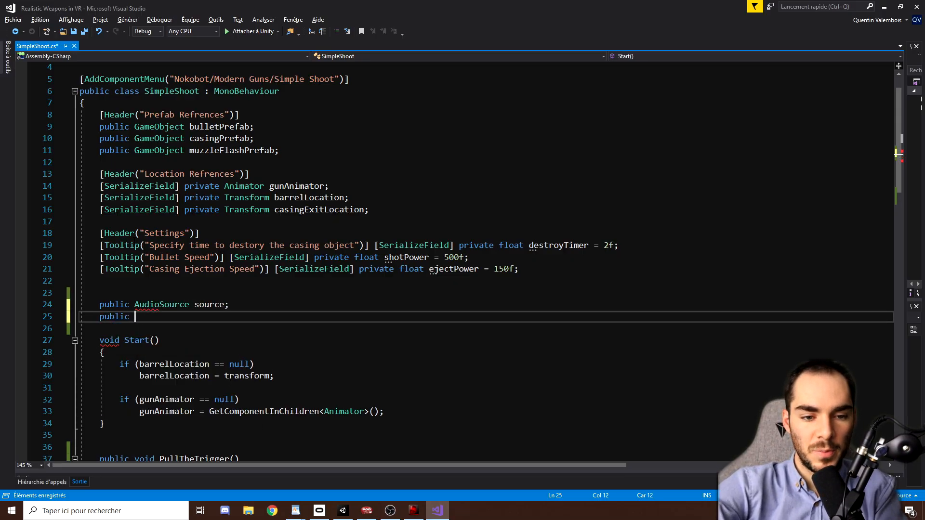
{"action": "type", "text": "AudioClip"}
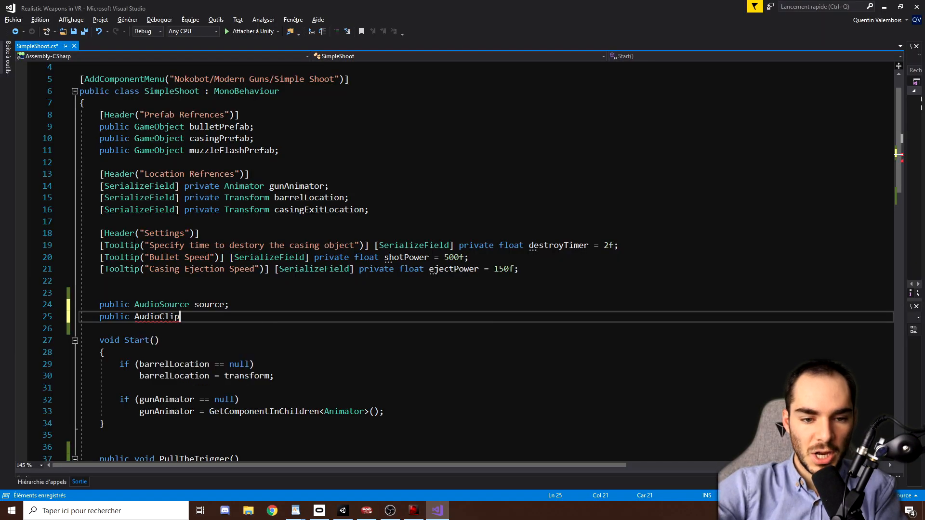
{"action": "type", "text": "fireSou"}
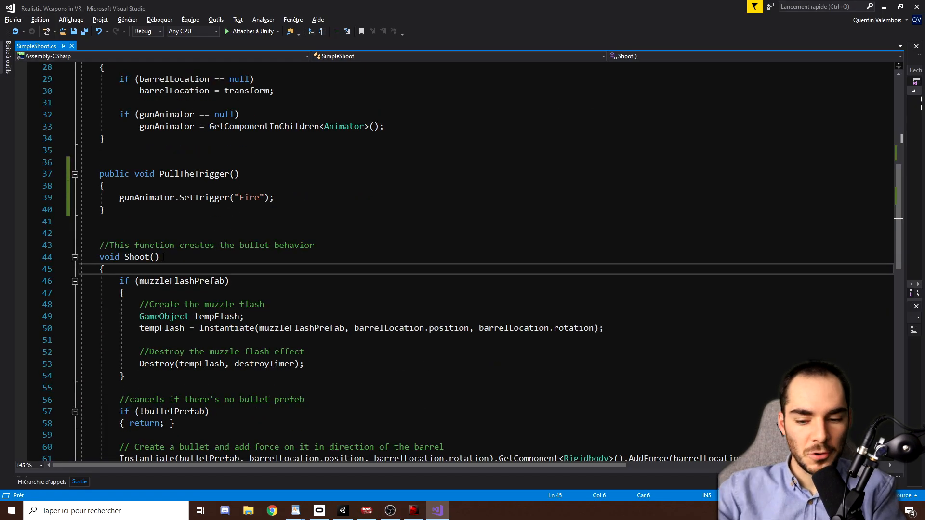
- Call source.PlayOneShot(fireSound) at the start of Shoot()
{"action": "type", "text": "source.PlayOneShot(fireSo"}
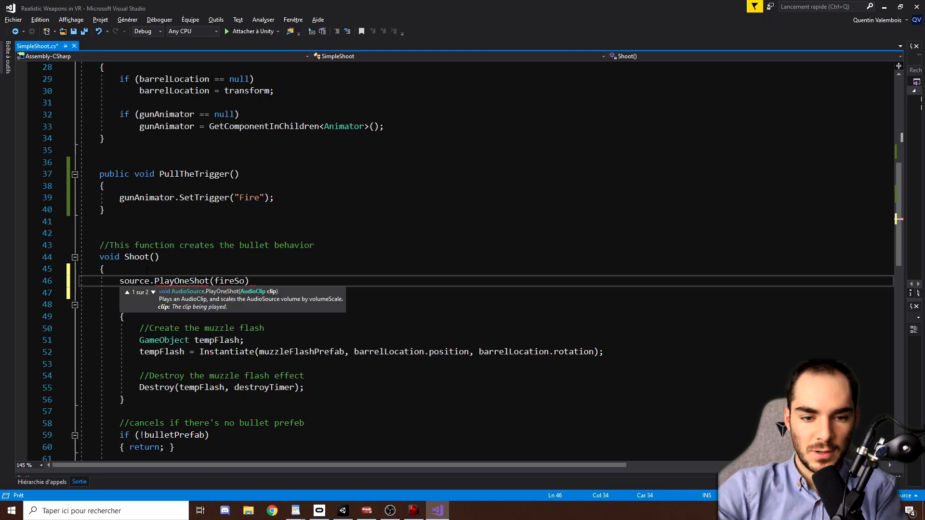
{"action": "type", "text": "und);"}
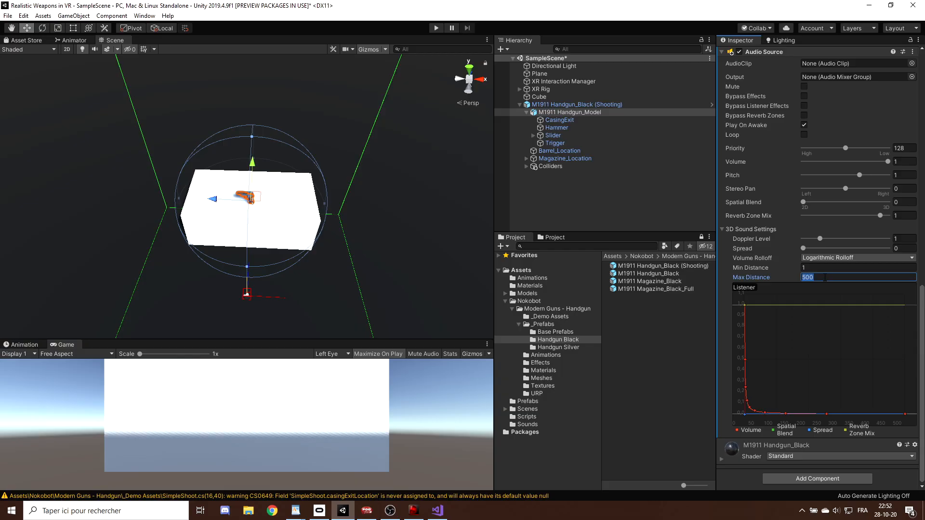
- Give the handgun's Audio Source Max Distance 30 and Spatial Blend 1 for fully 3D sound
{"action": "type", "text": "30"}
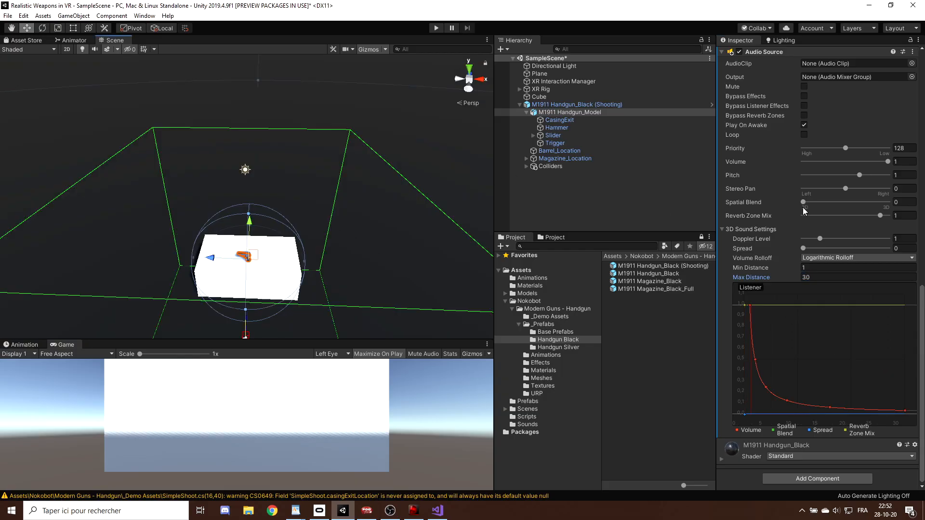
{"action": "left_click_drag", "start_coordinate": [803, 202], "coordinate": [825, 202]}
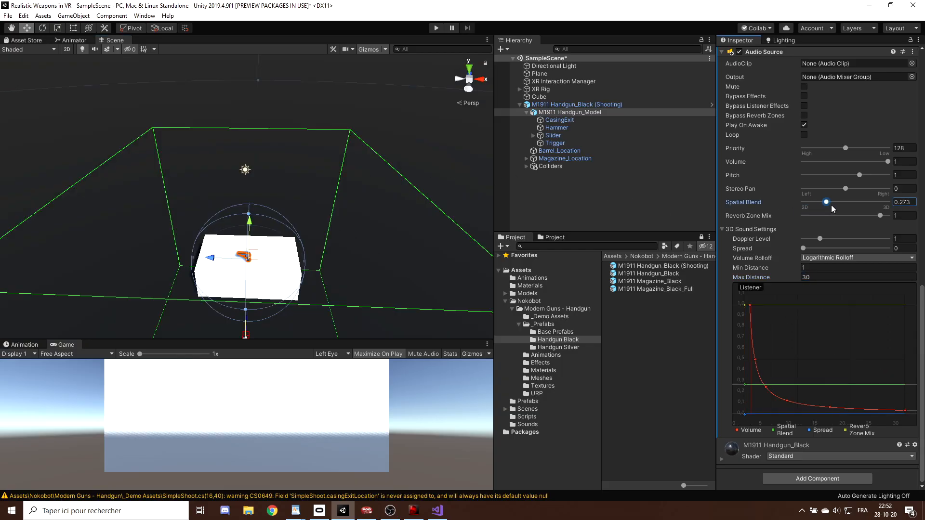
{"action": "left_click_drag", "start_coordinate": [826, 202], "coordinate": [887, 202]}
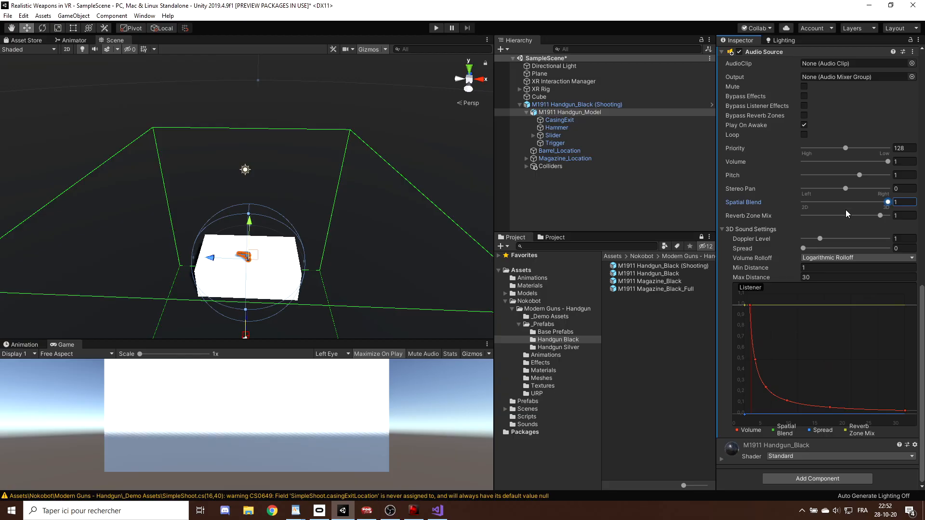
- Assign M1911 Handgun_Model's Audio Source to the Simple Shoot script's Source field
{"action": "left_click", "coordinate": [570, 112]}
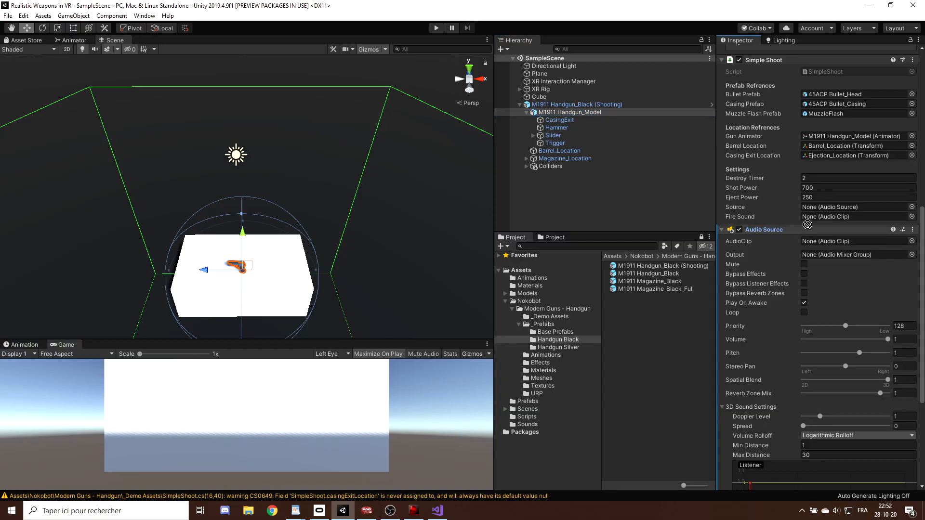
{"action": "left_click", "coordinate": [859, 207]}
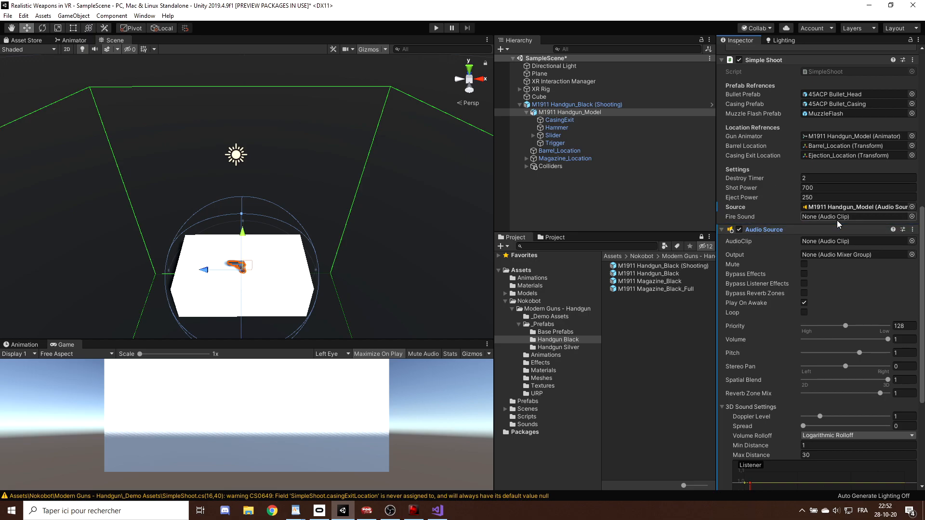
- Browse Assets > Sounds and preview the No Ammo and Shoot clips
{"action": "left_click", "coordinate": [628, 272]}
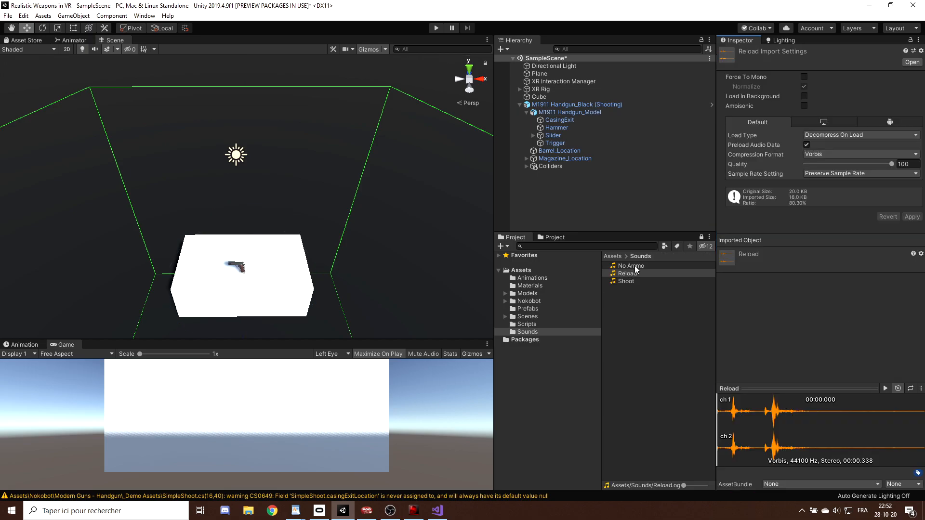
{"action": "left_click", "coordinate": [630, 266]}
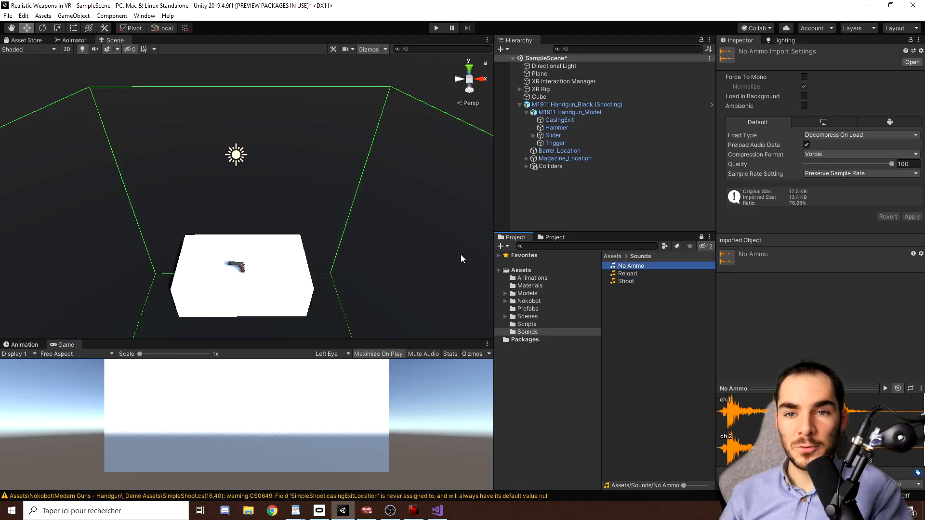
{"action": "mouse_move", "coordinate": [619, 289]}
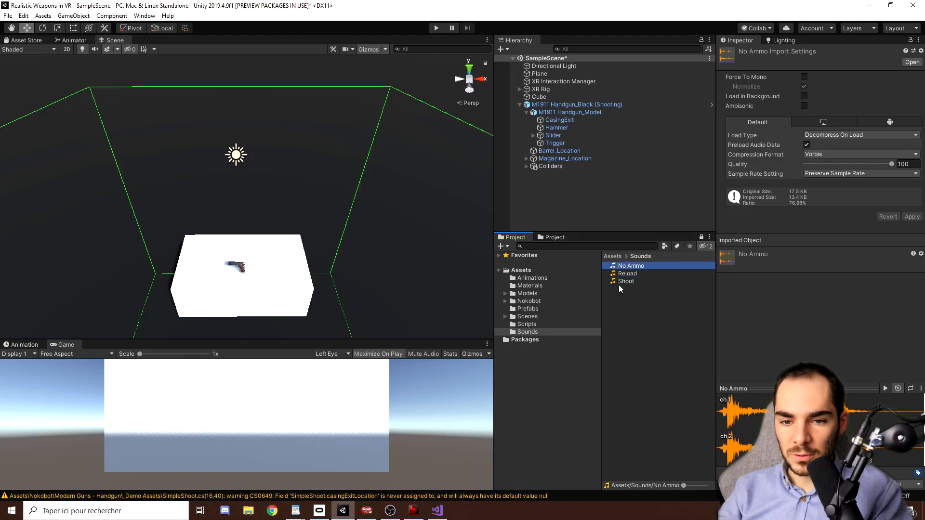
{"action": "left_click", "coordinate": [627, 280]}
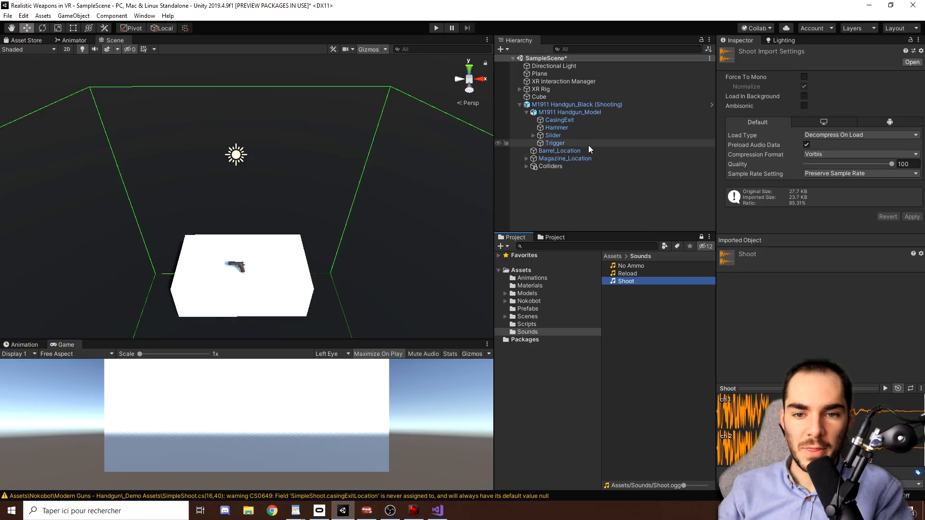
- Select the Shoot clip as the handgun's Fire Sound on the model's components
{"action": "left_click", "coordinate": [569, 111]}
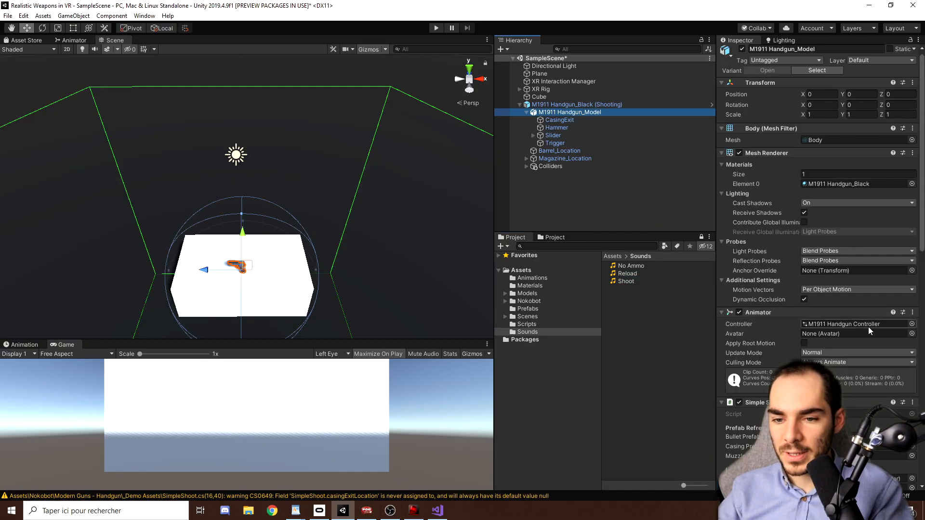
{"action": "scroll", "scroll_direction": "down", "scroll_amount": 3}
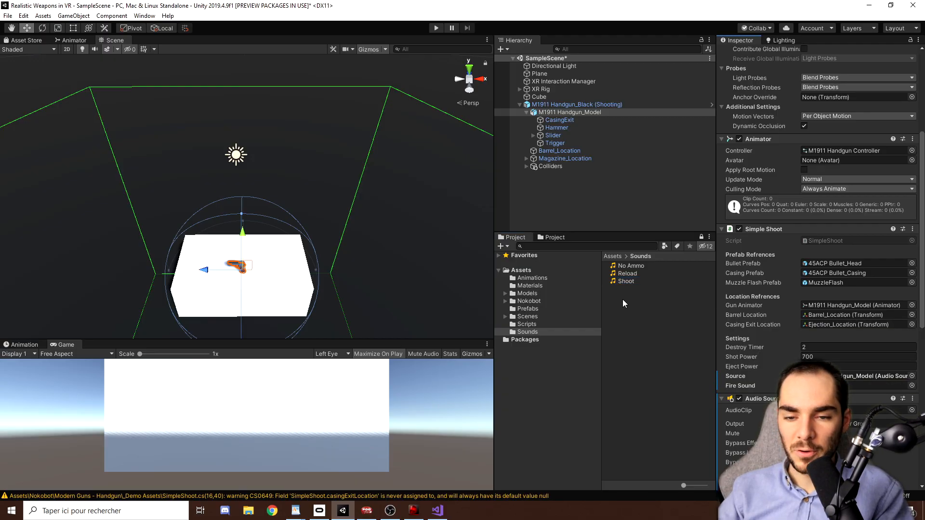
{"action": "left_click", "coordinate": [626, 280]}
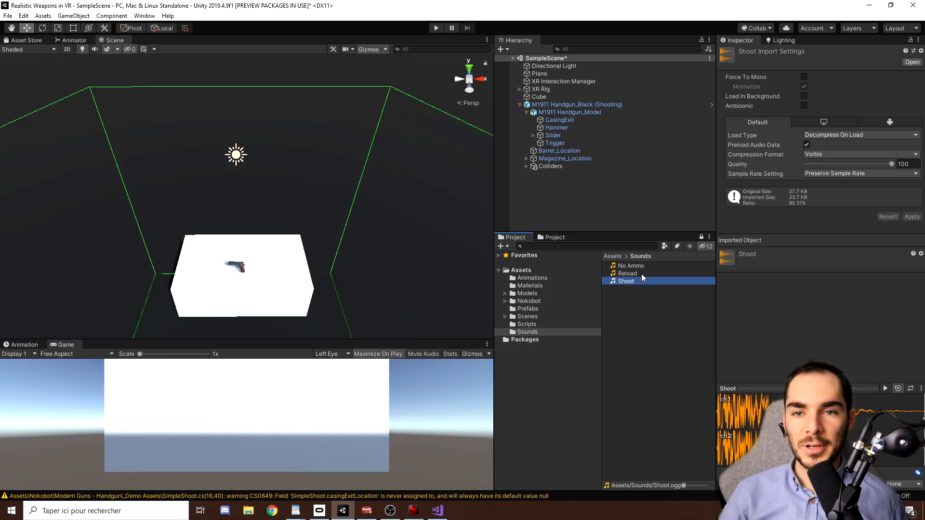
- Enter play mode to test grabbing and firing the gun in the headset
{"action": "left_click", "coordinate": [436, 28]}
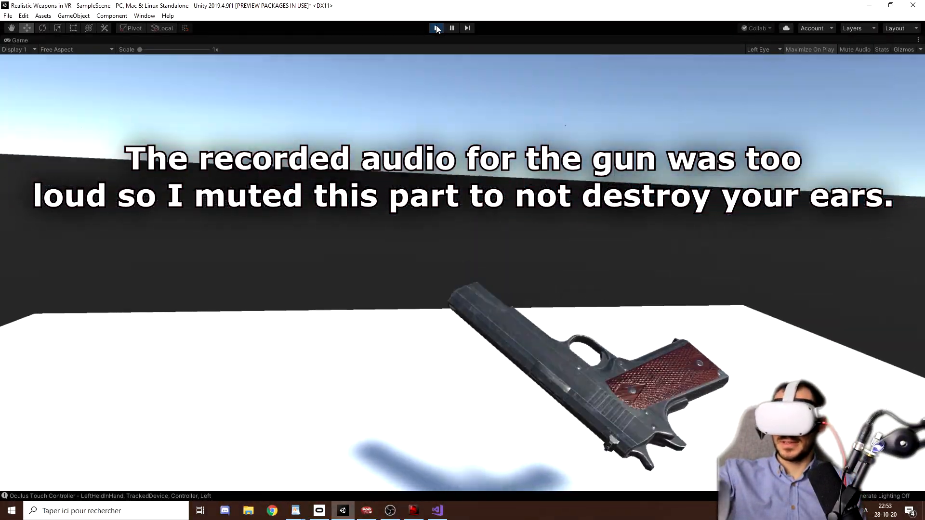